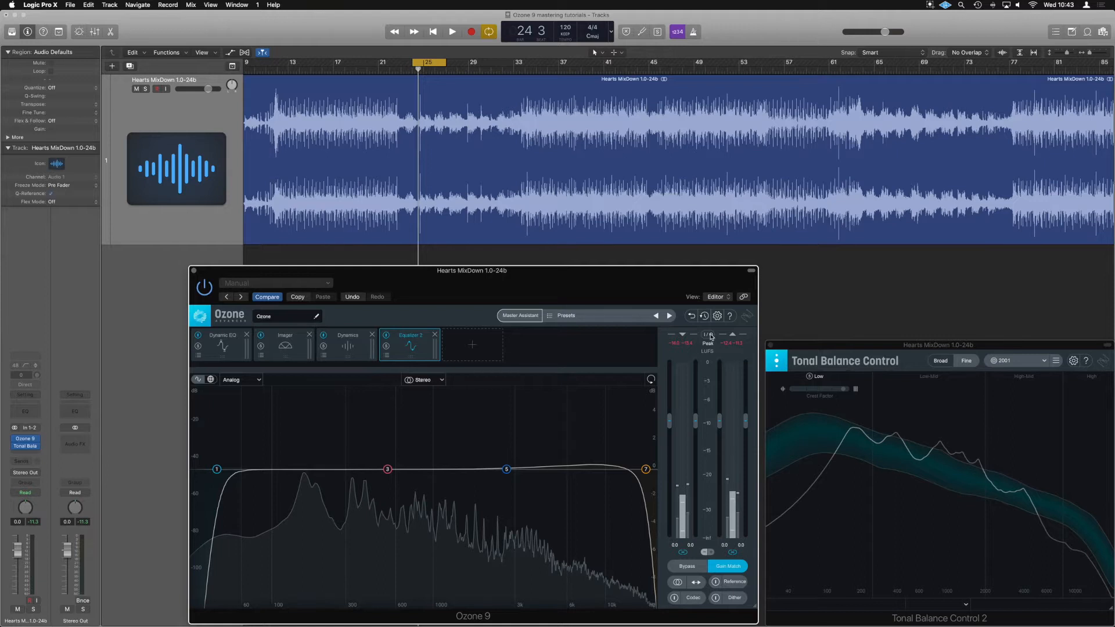
Keep the Integrated meter type, then add a Maximizer after Equalizer 2
click(708, 335)
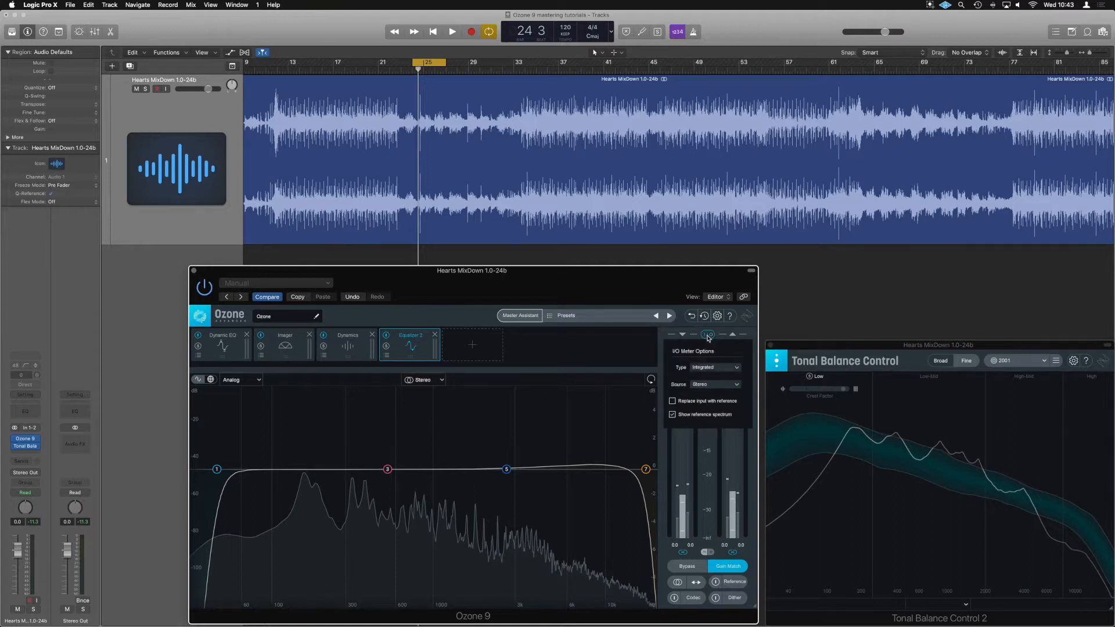
click(713, 367)
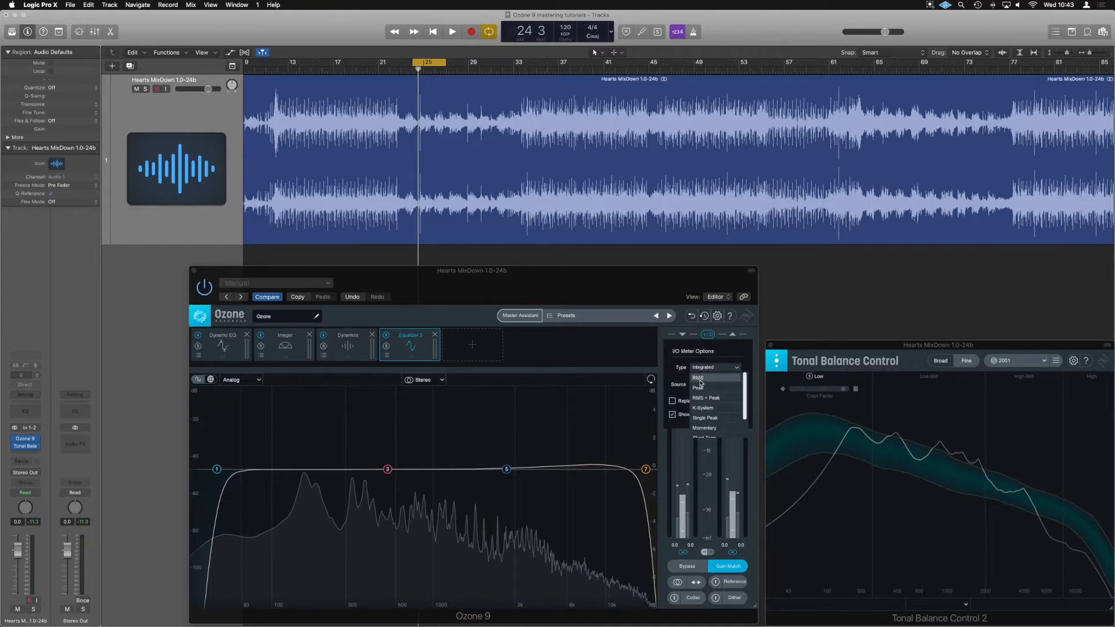
click(713, 384)
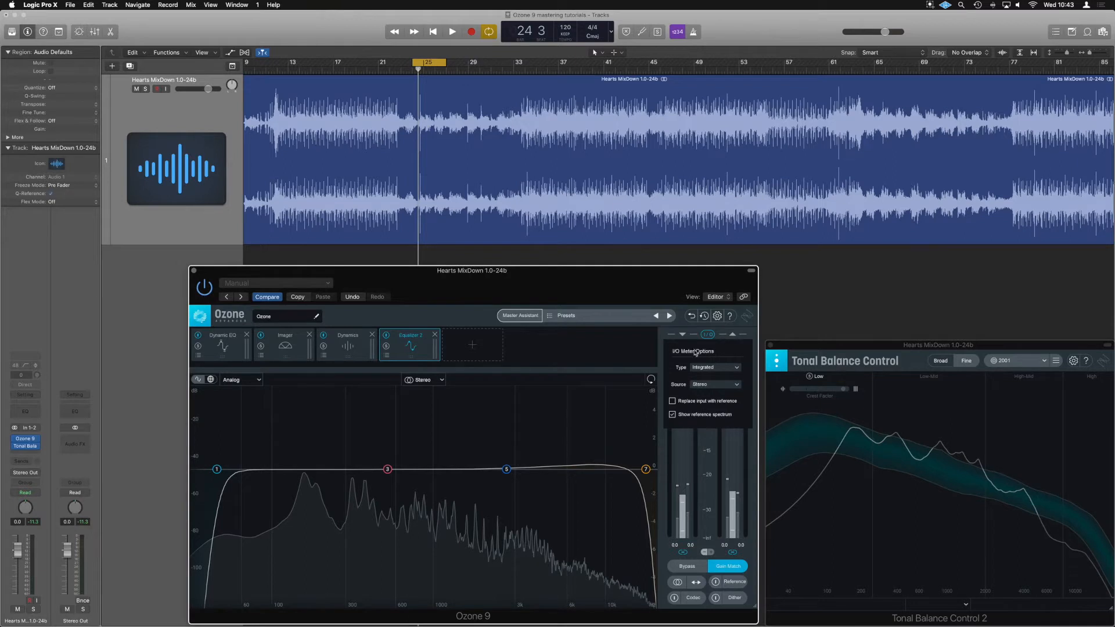
click(706, 335)
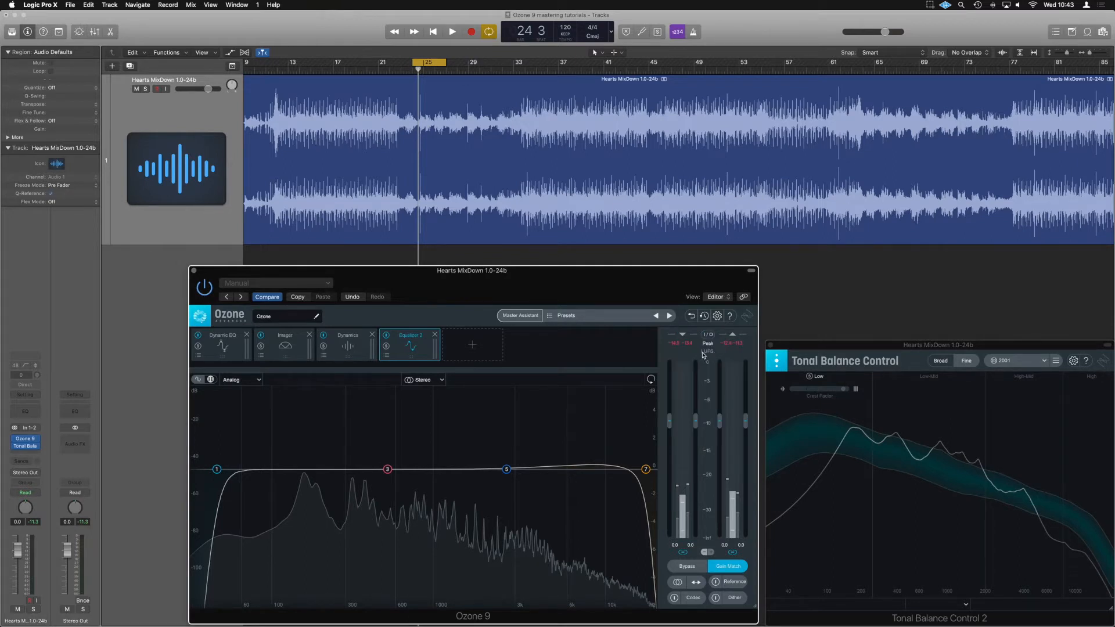
click(472, 346)
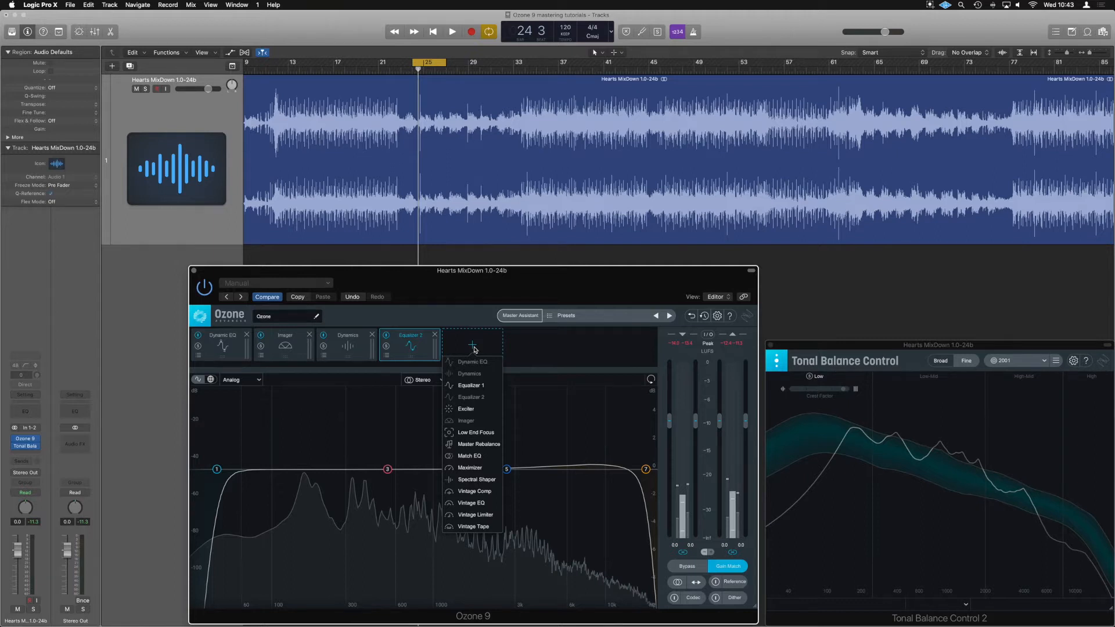
mouse_move(478, 469)
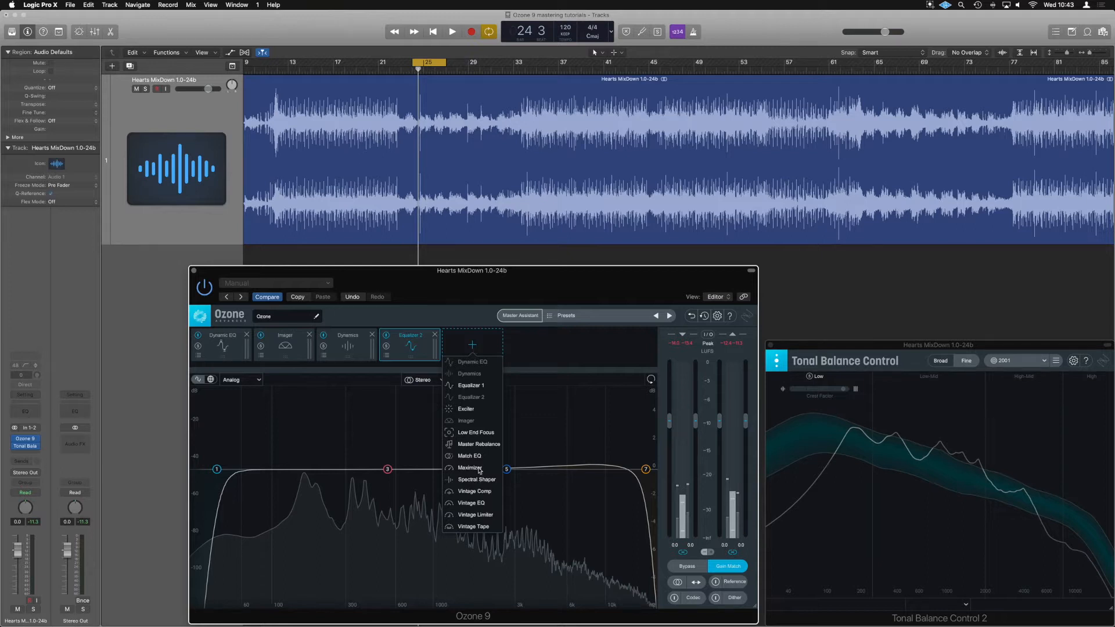
click(471, 468)
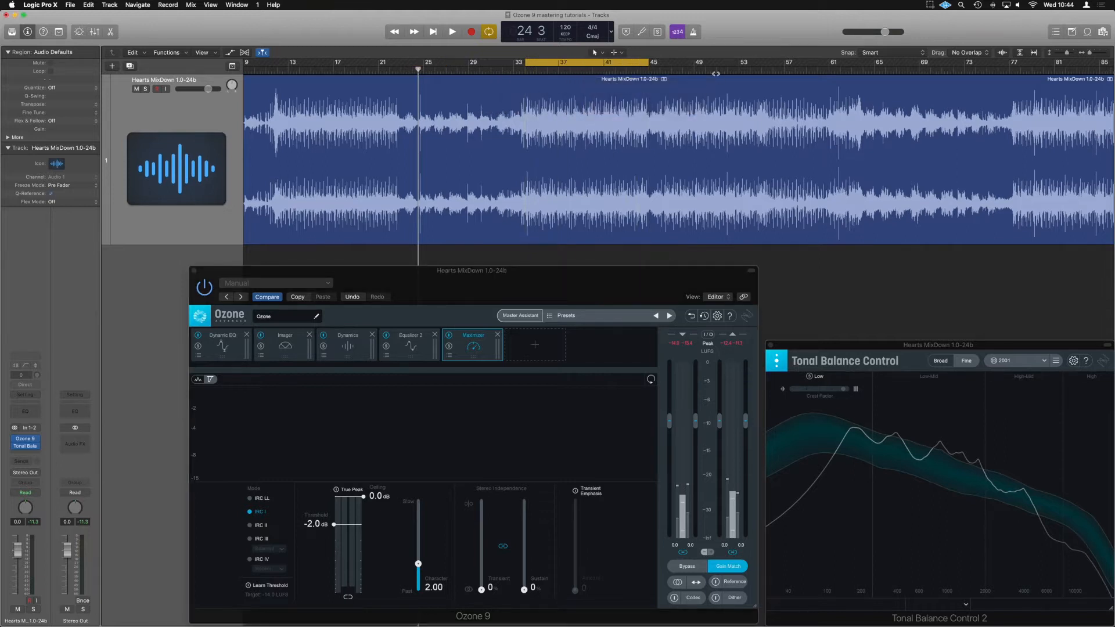
Start Logic playback of the cycled section so audio runs through the Maximizer
click(452, 31)
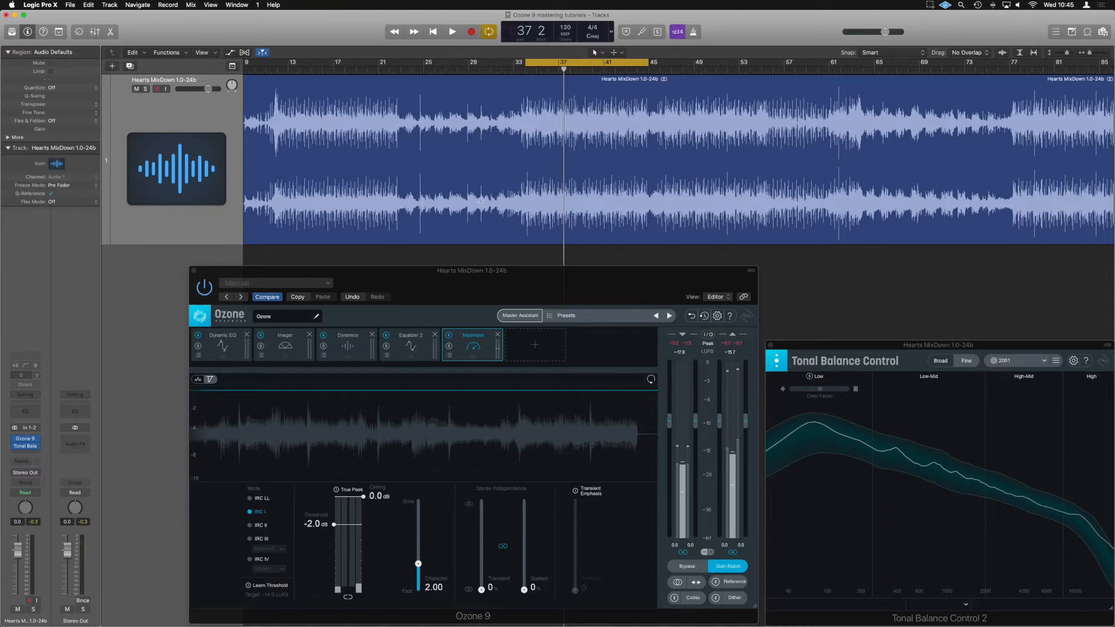
mouse_move(358, 504)
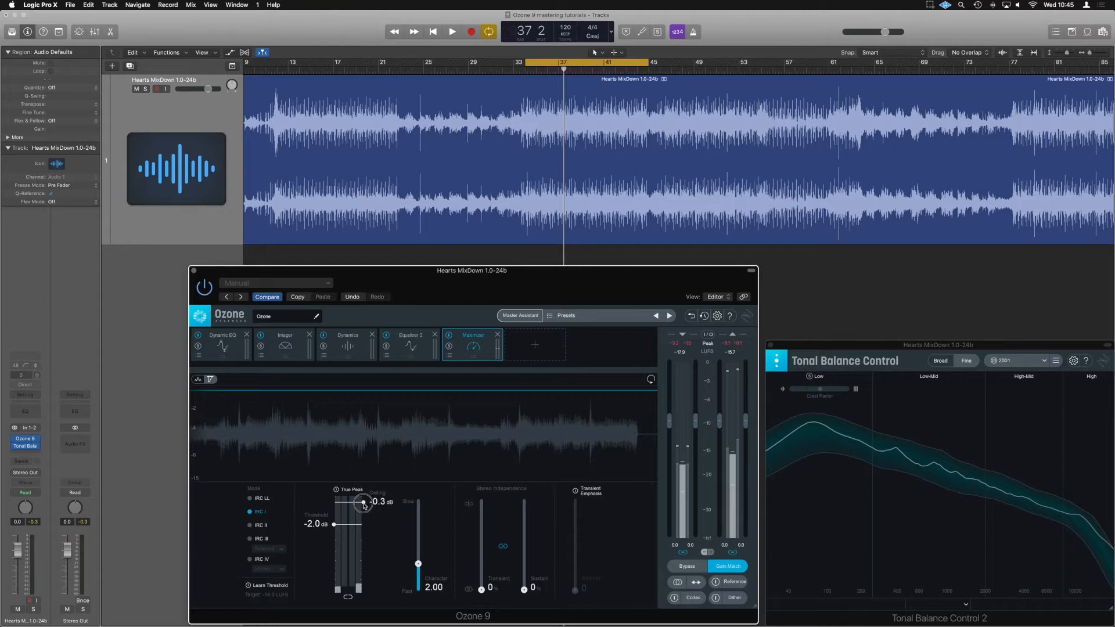
mouse_move(389, 499)
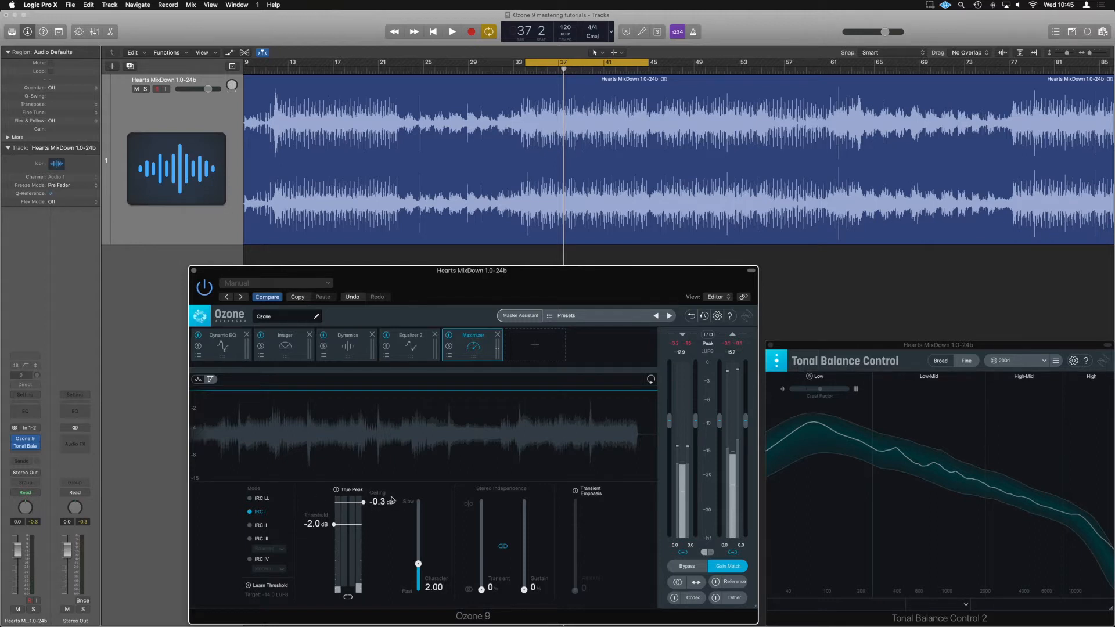
mouse_move(388, 501)
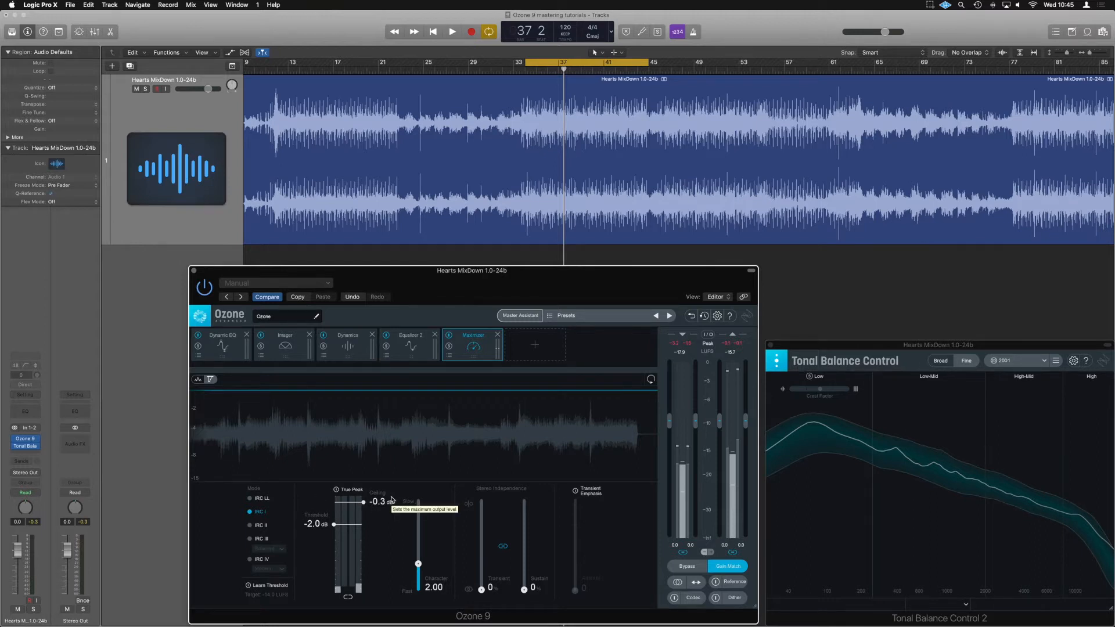
mouse_move(387, 529)
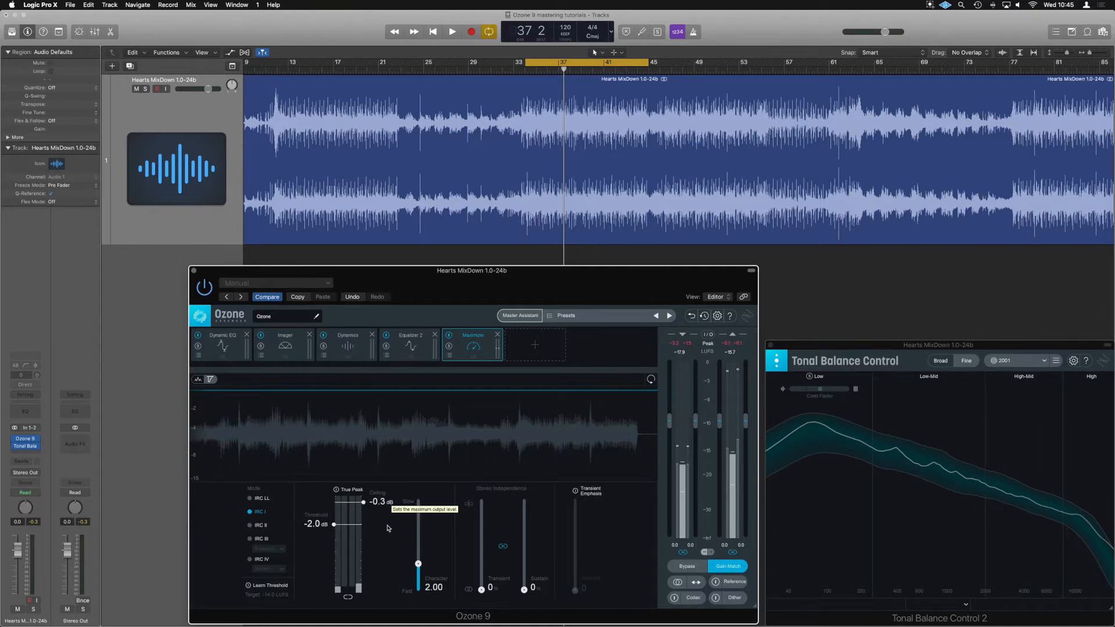
mouse_move(370, 507)
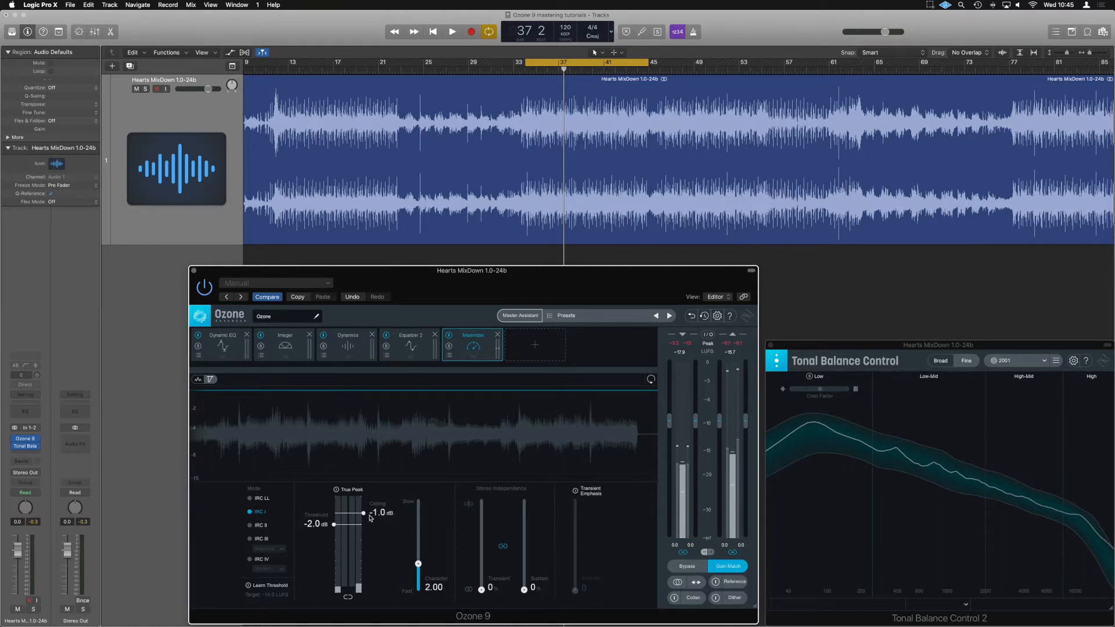
mouse_move(377, 517)
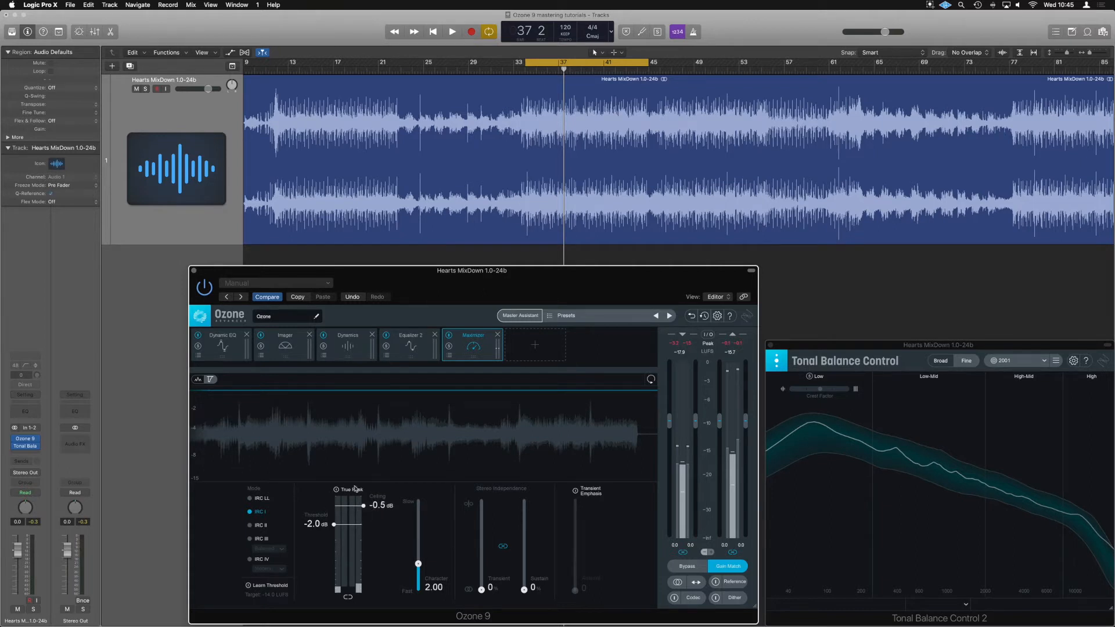
mouse_move(341, 490)
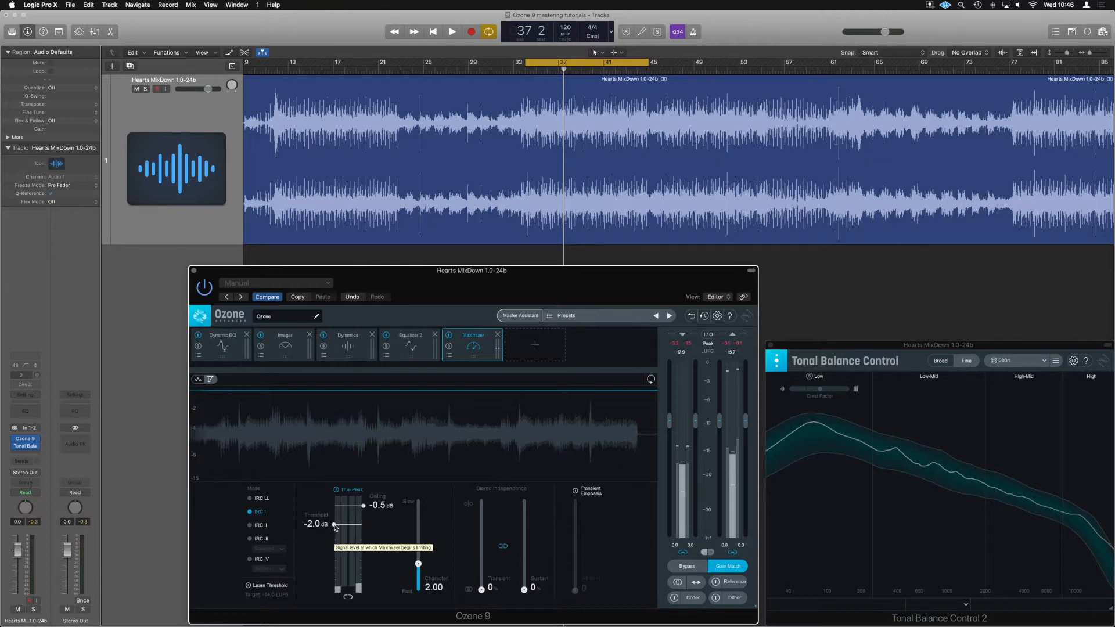
mouse_move(418, 573)
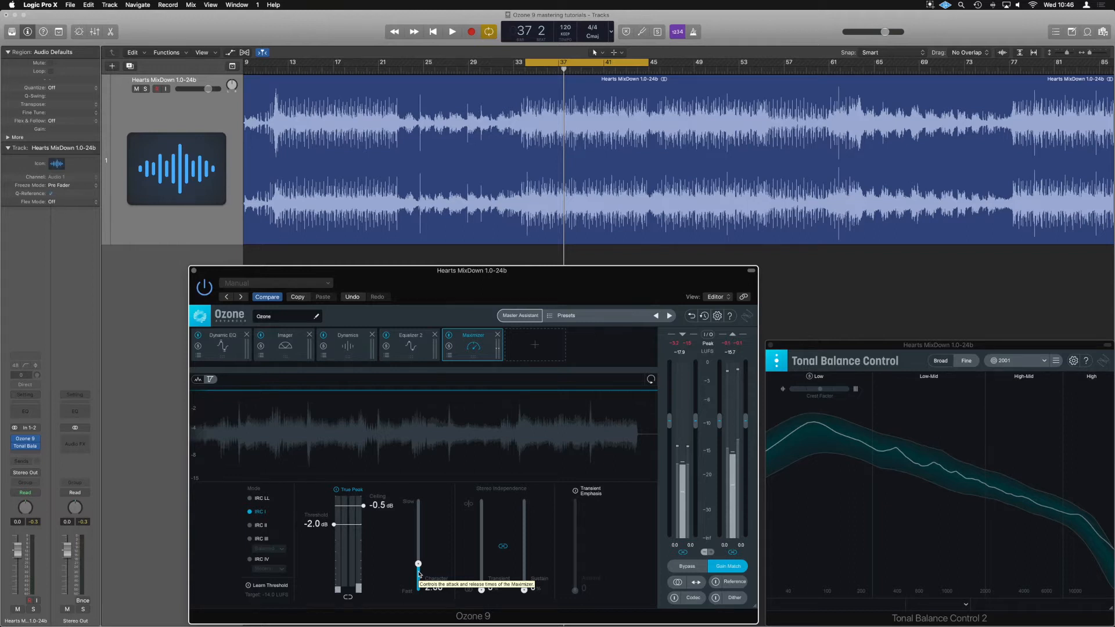
mouse_move(429, 596)
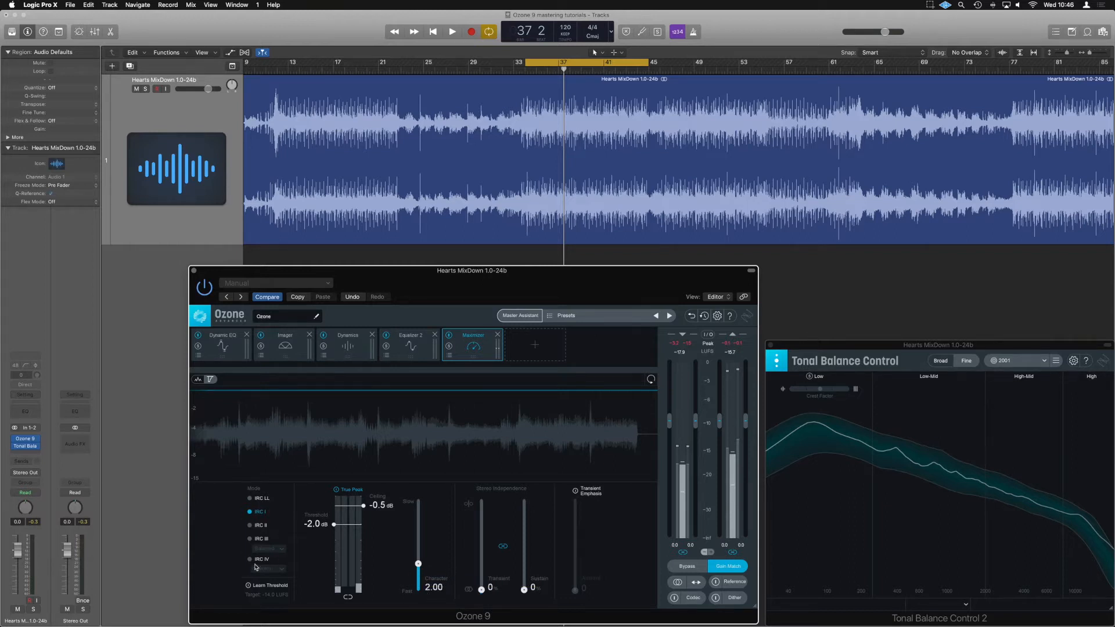
Set the Maximizer mode to IRC III with the Balanced style
click(250, 538)
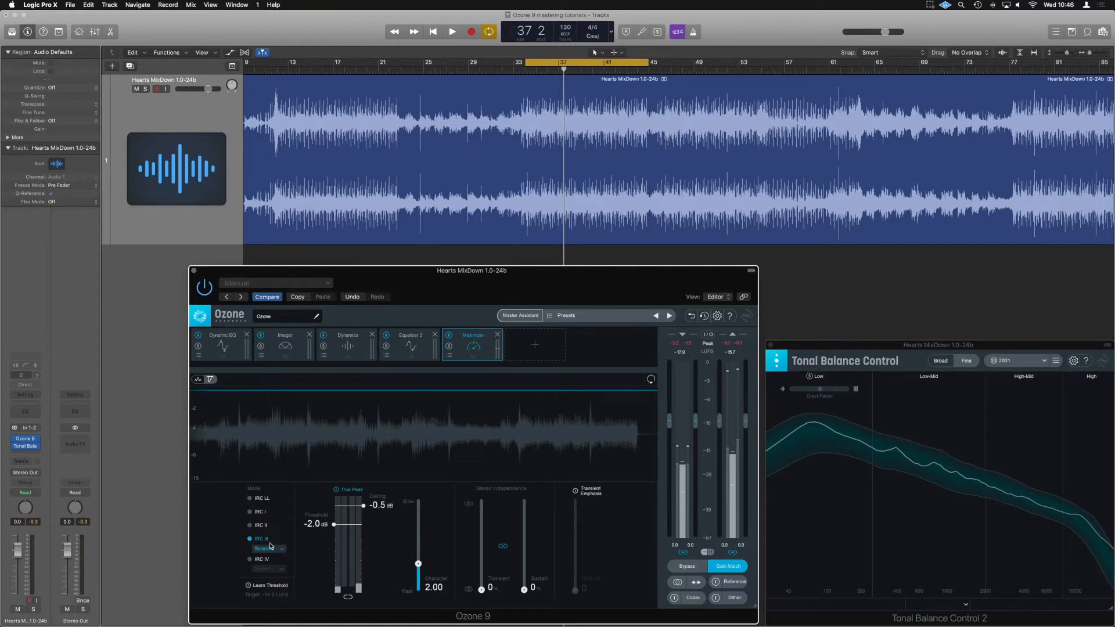
mouse_move(245, 563)
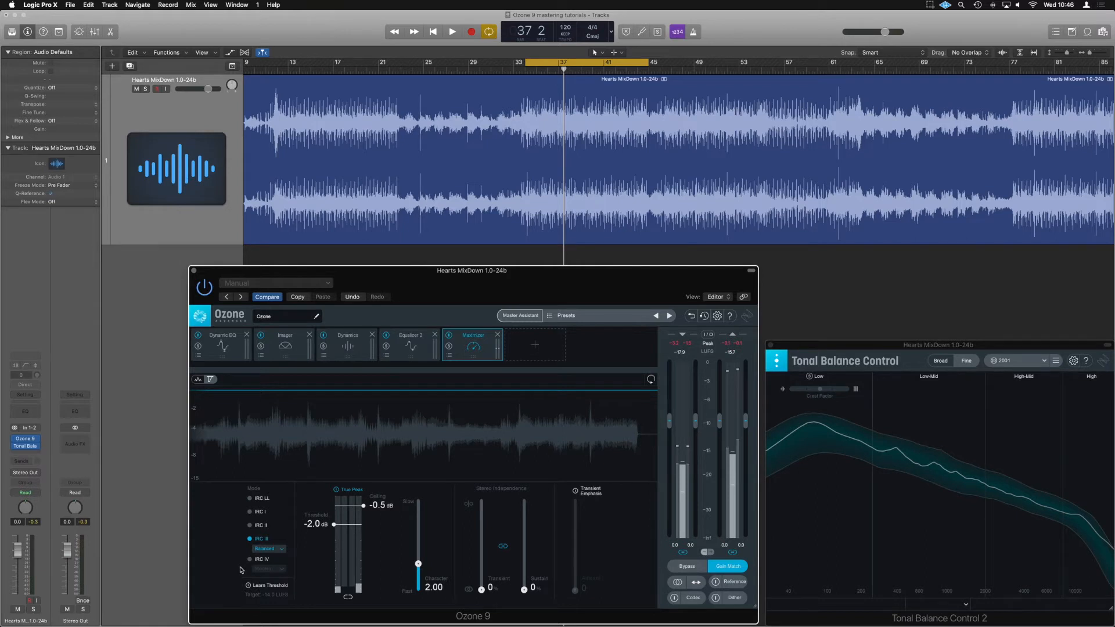
mouse_move(537, 590)
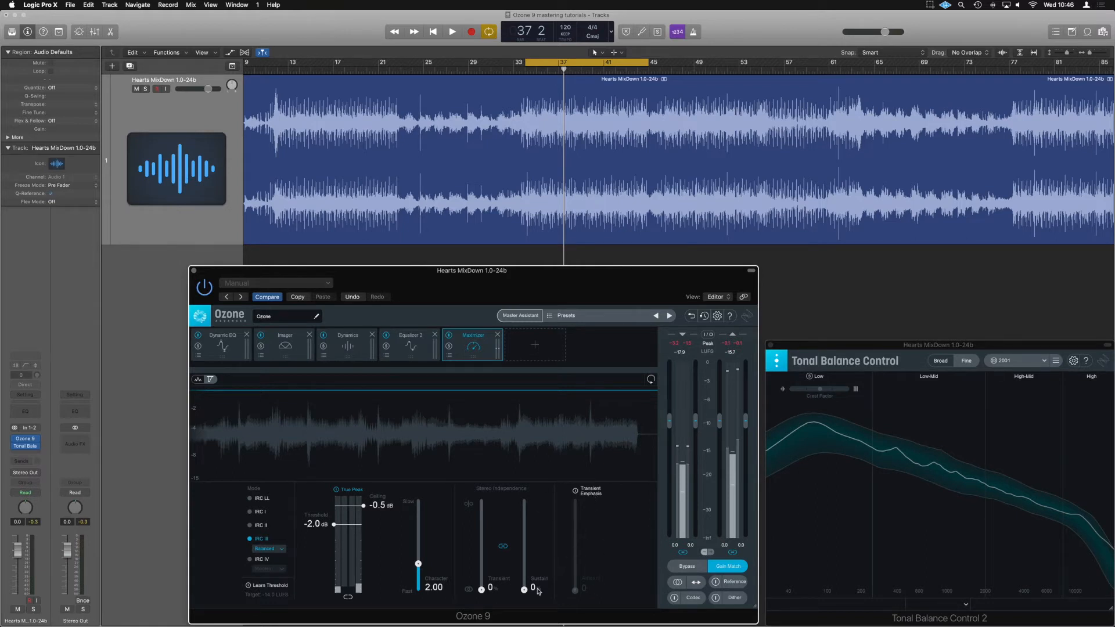
mouse_move(548, 542)
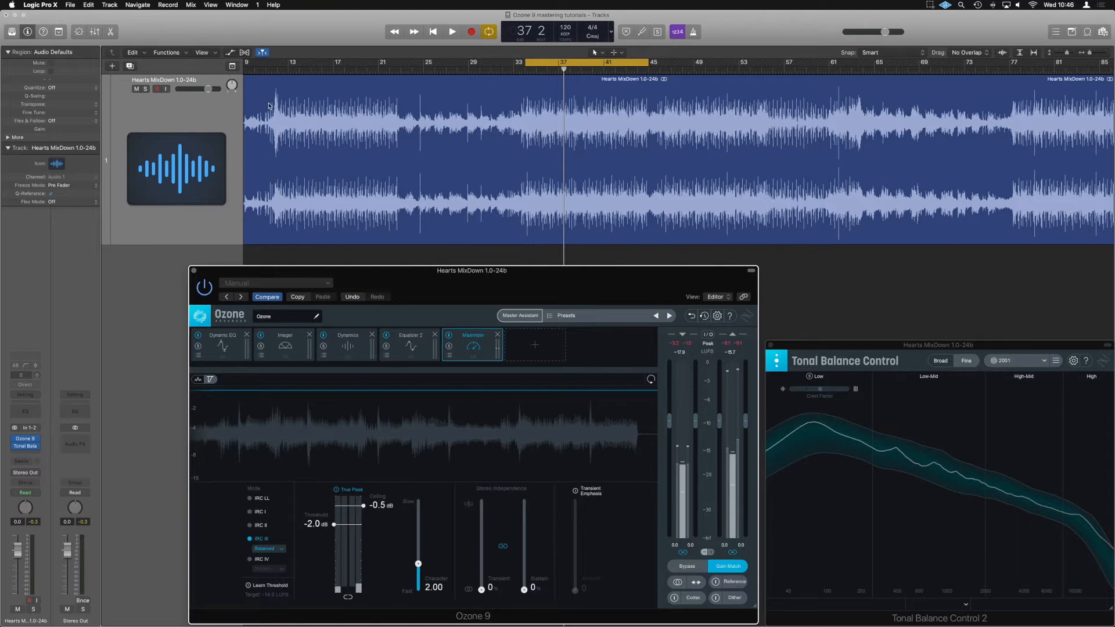
mouse_move(389, 110)
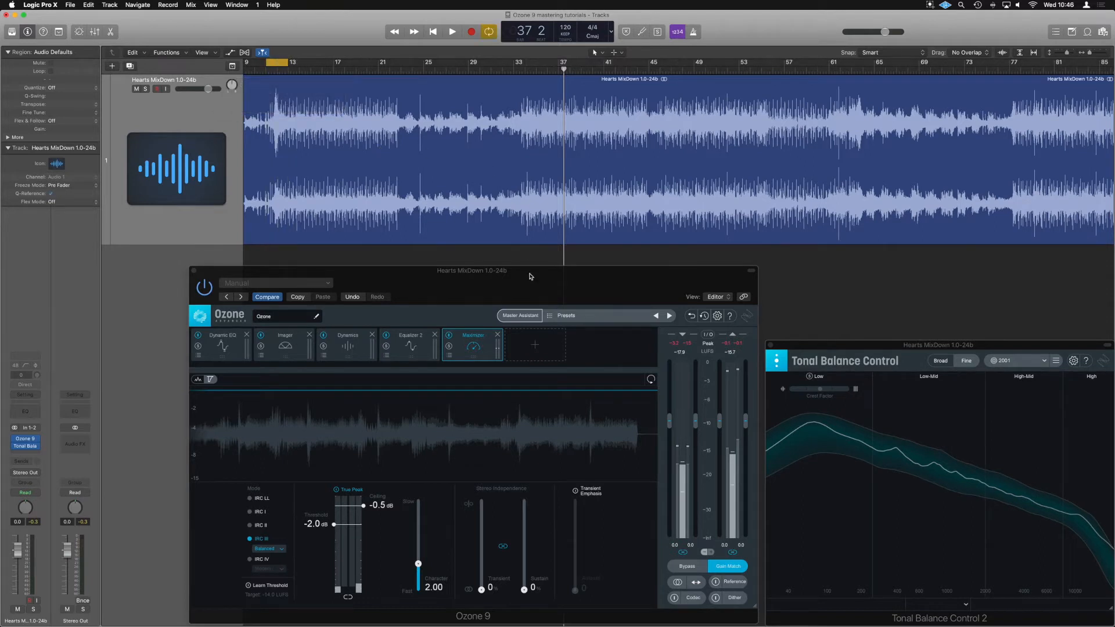
Play briefly from near bar 11 through the IRC III Maximizer, then stop
click(452, 31)
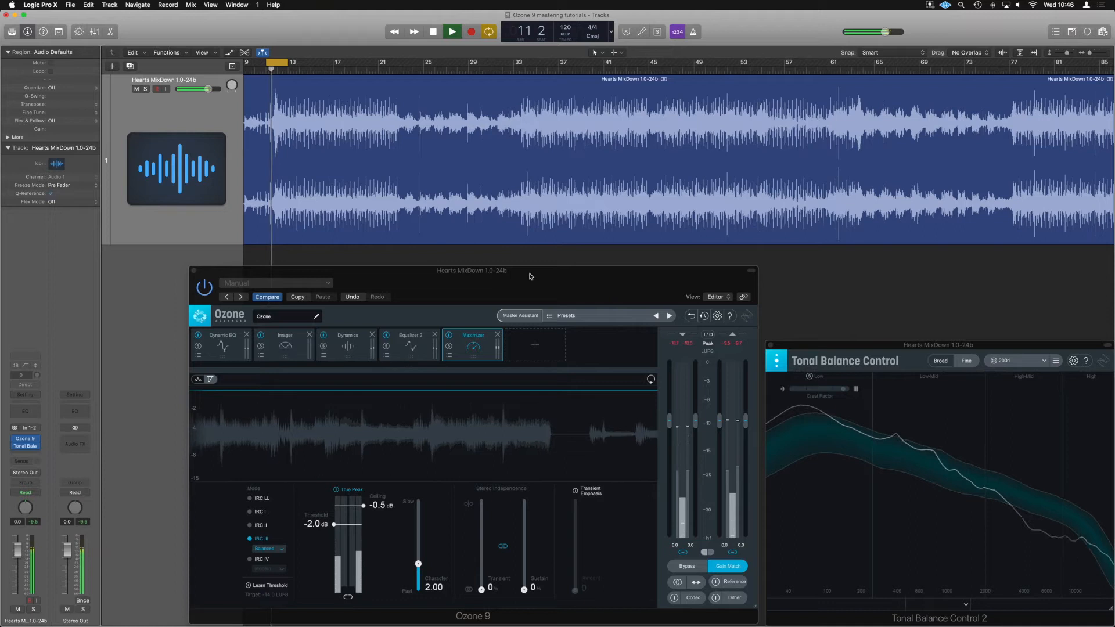
click(432, 31)
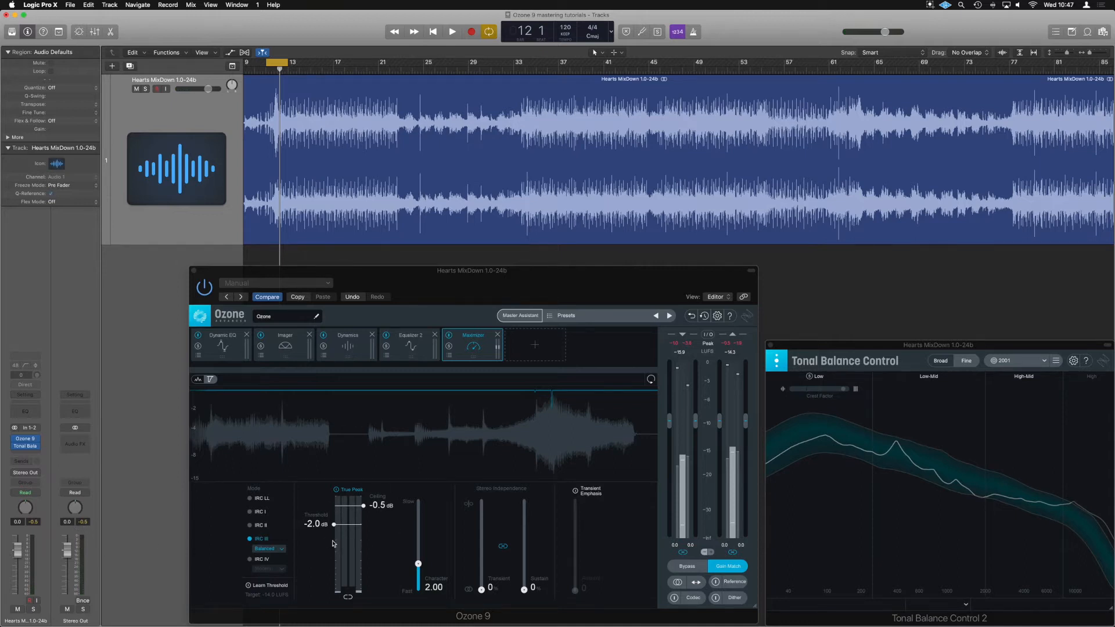
mouse_move(333, 525)
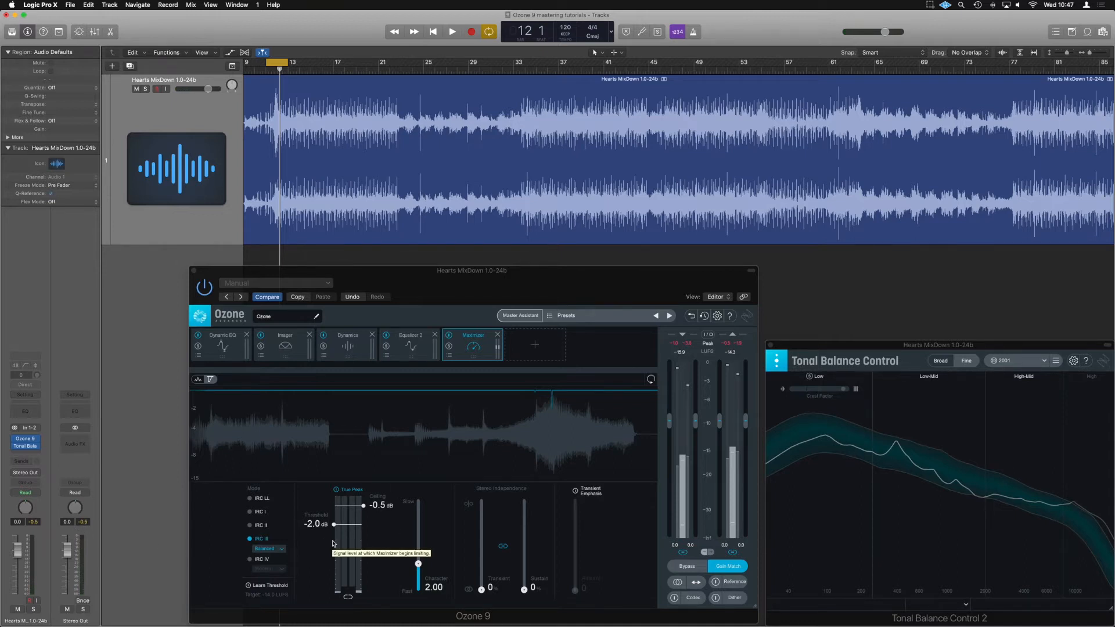
mouse_move(683, 386)
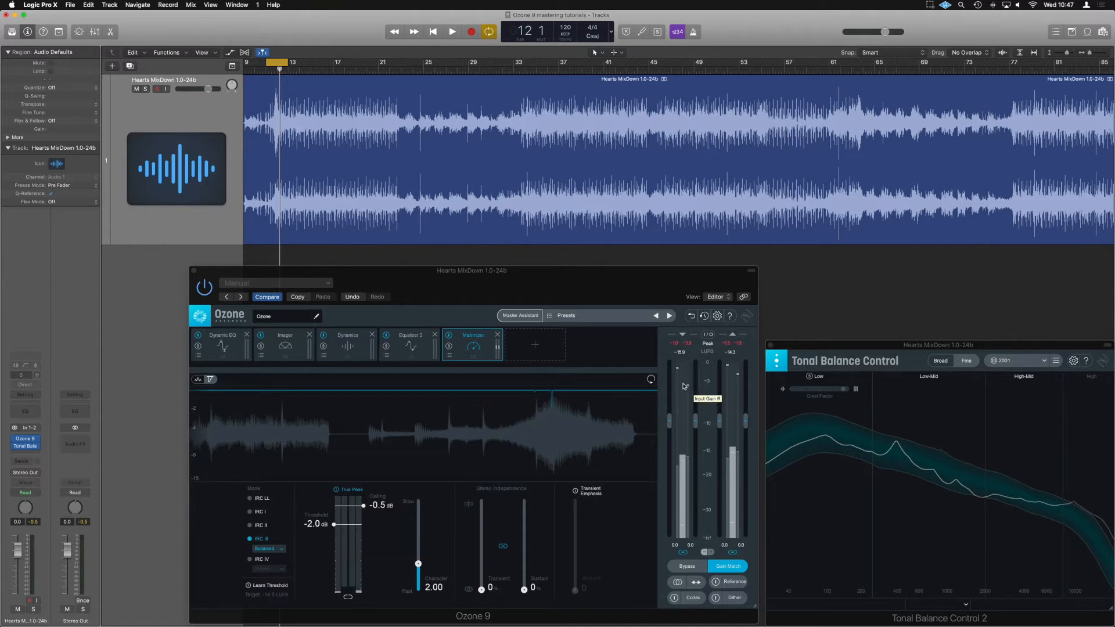
Add a Vintage Limiter after the Maximizer and play briefly to hear it
click(535, 344)
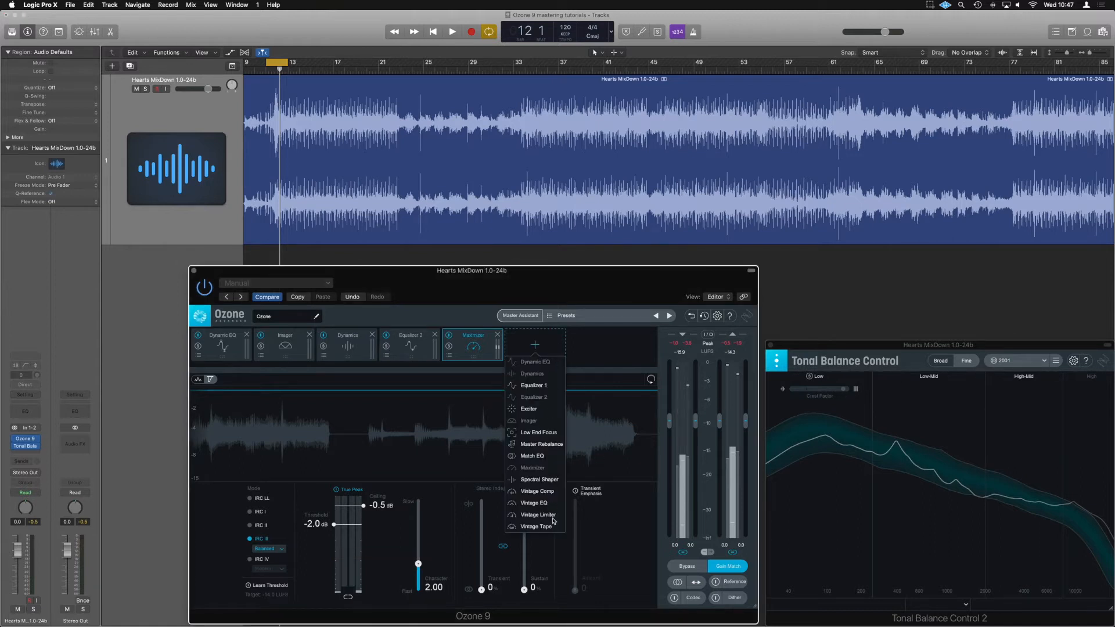
click(538, 514)
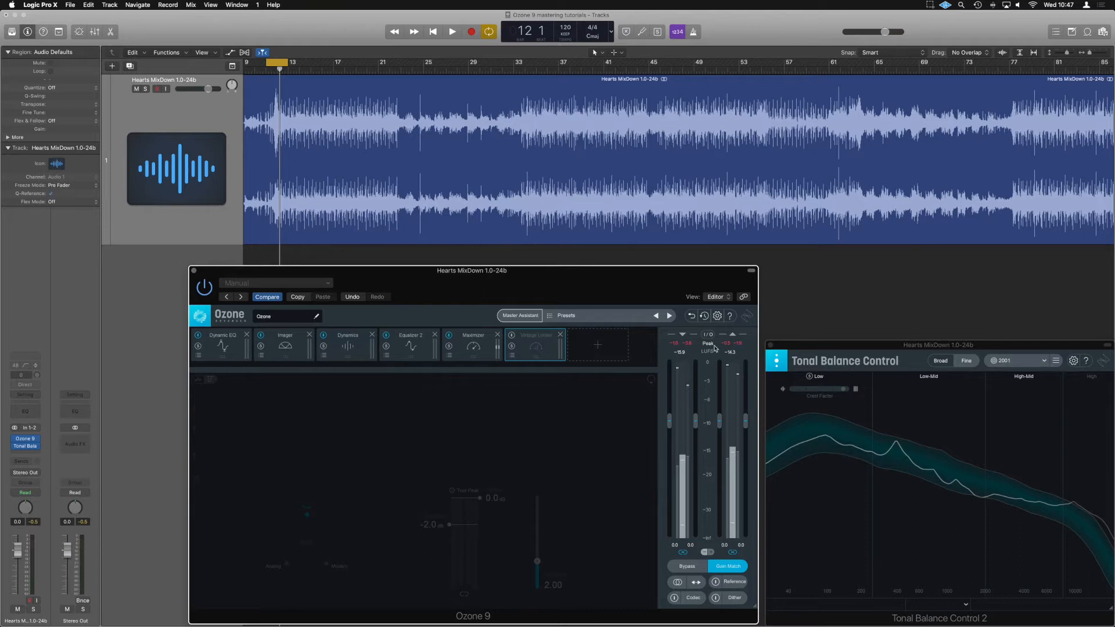
click(452, 31)
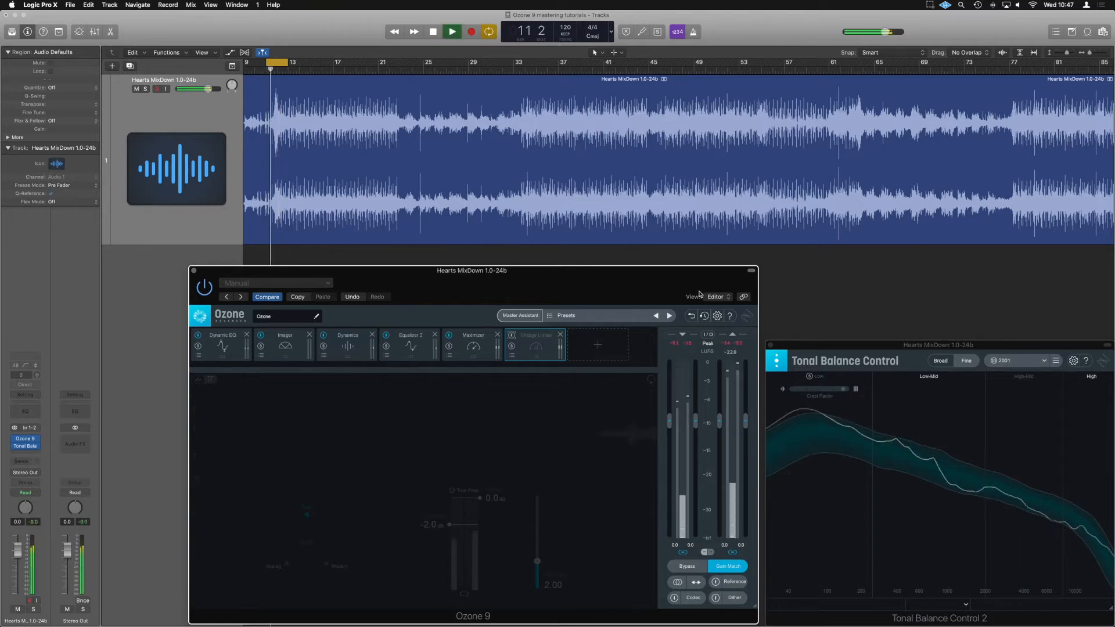
click(453, 32)
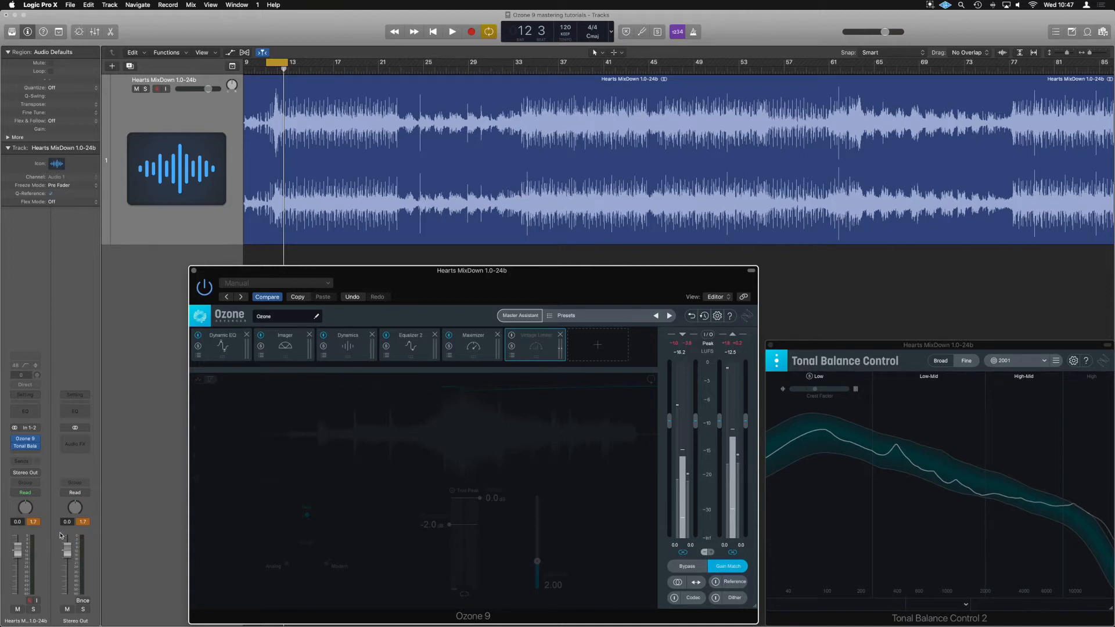
mouse_move(45, 508)
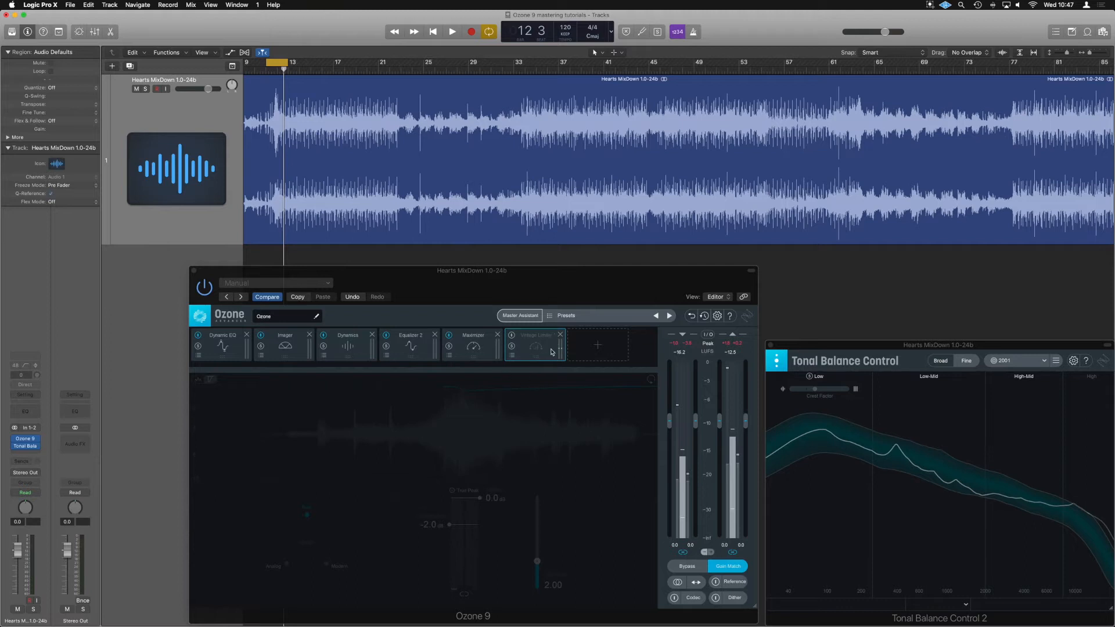
mouse_move(549, 369)
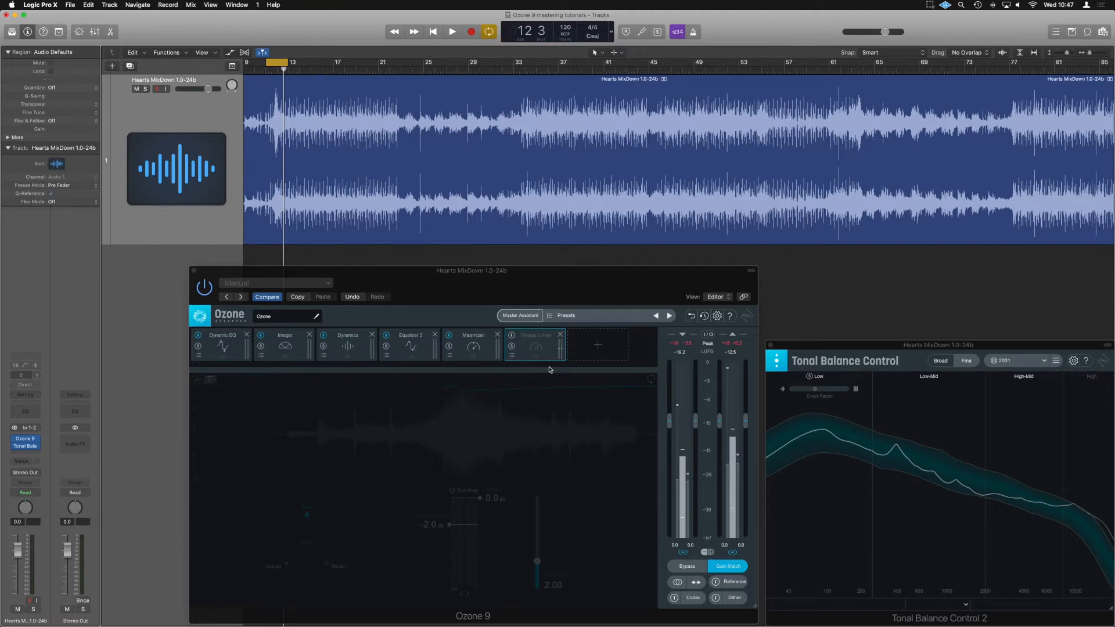
mouse_move(560, 336)
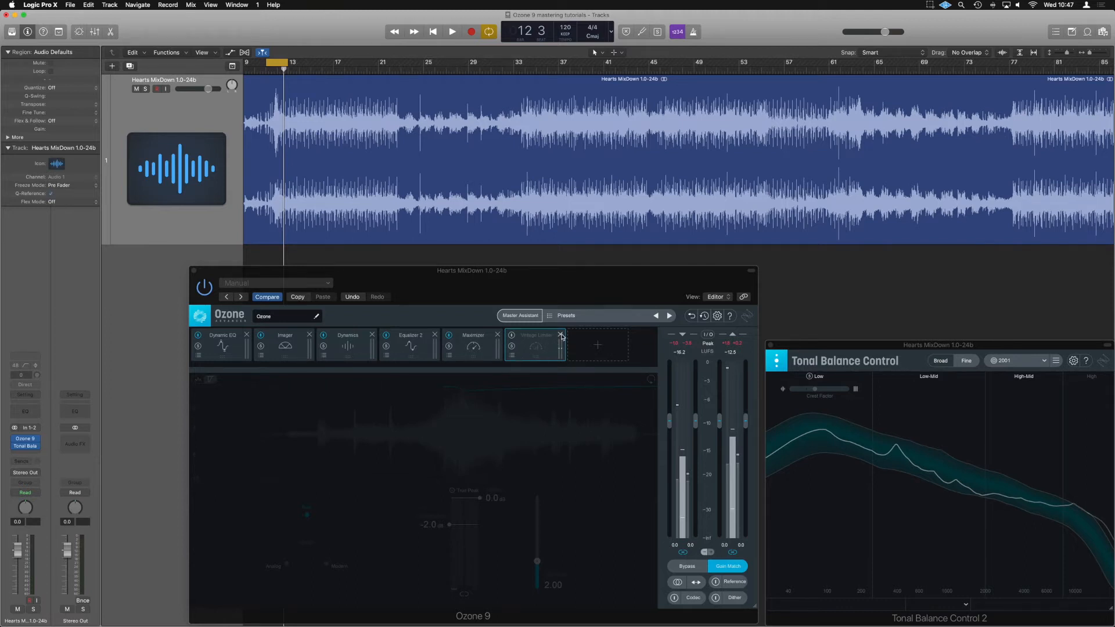
Delete the Vintage Limiter so the Maximizer ends the chain, then play briefly
click(561, 335)
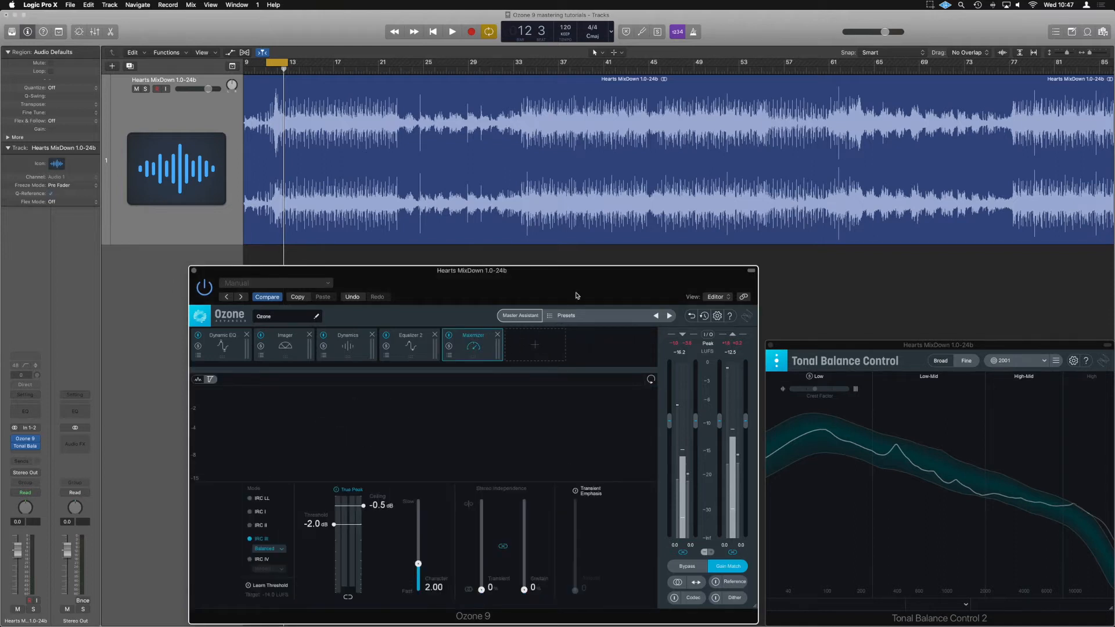
click(452, 32)
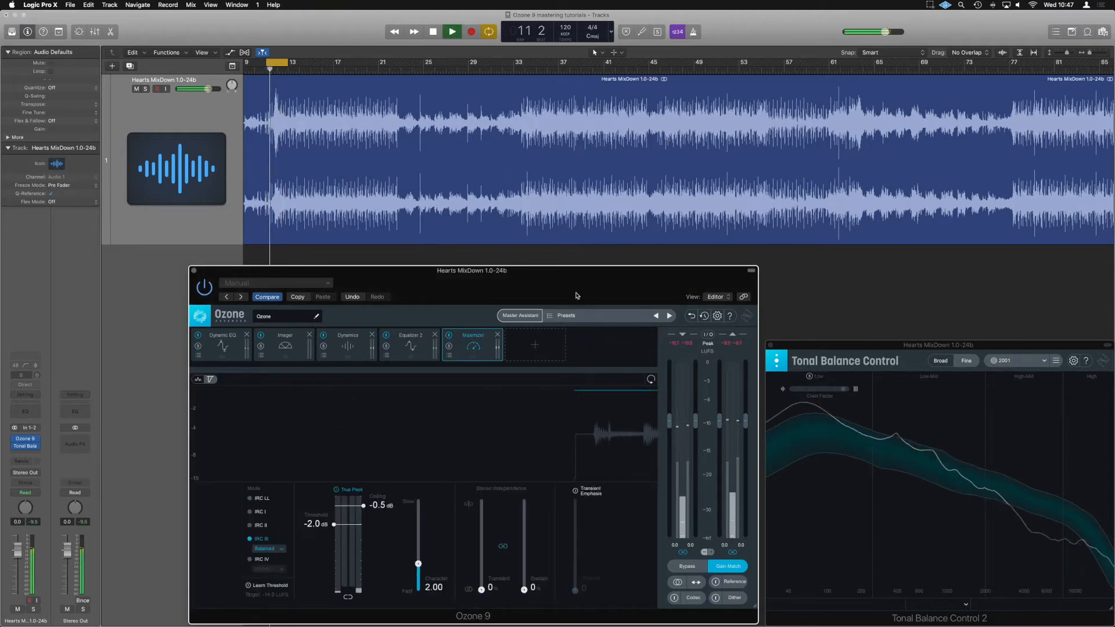
click(452, 31)
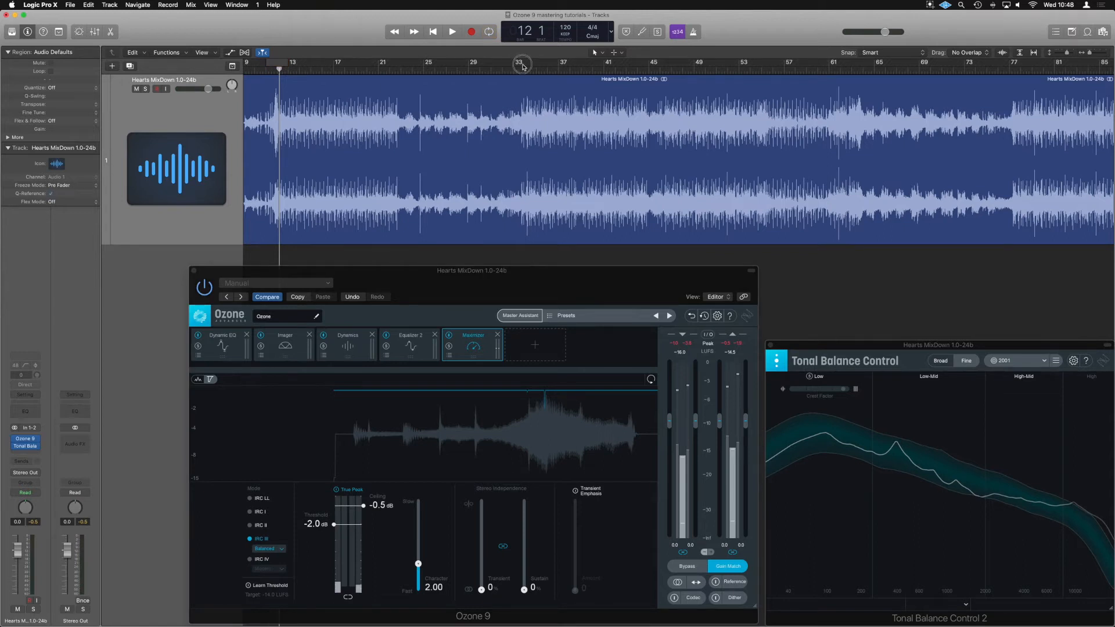
Loop from bar 33 and play while setting threshold -5.5 dB and character 1.25
click(489, 31)
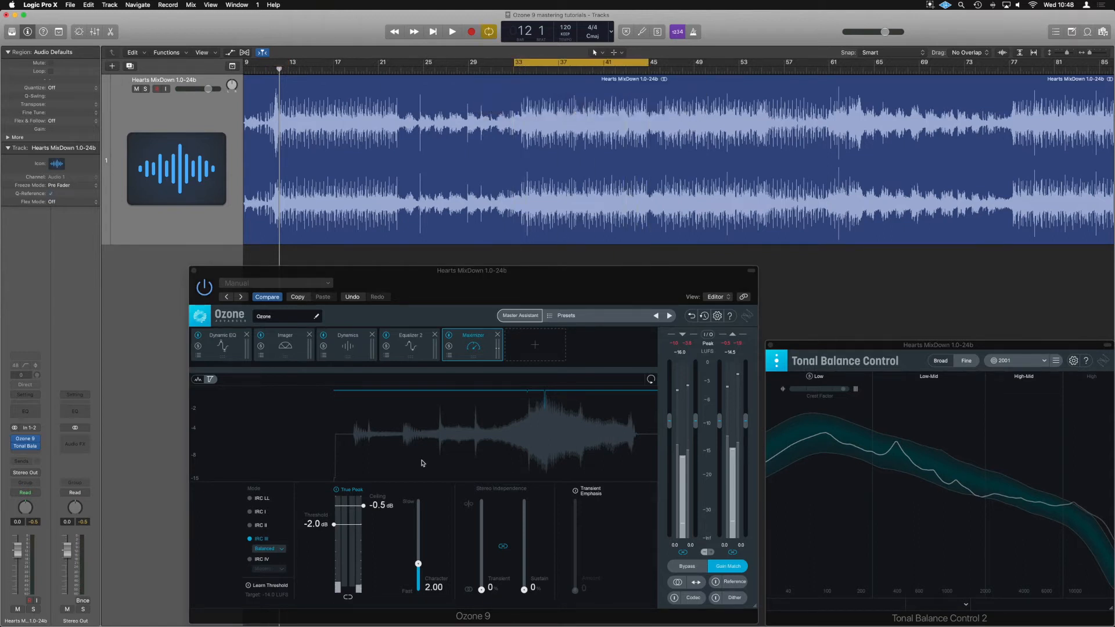
click(453, 31)
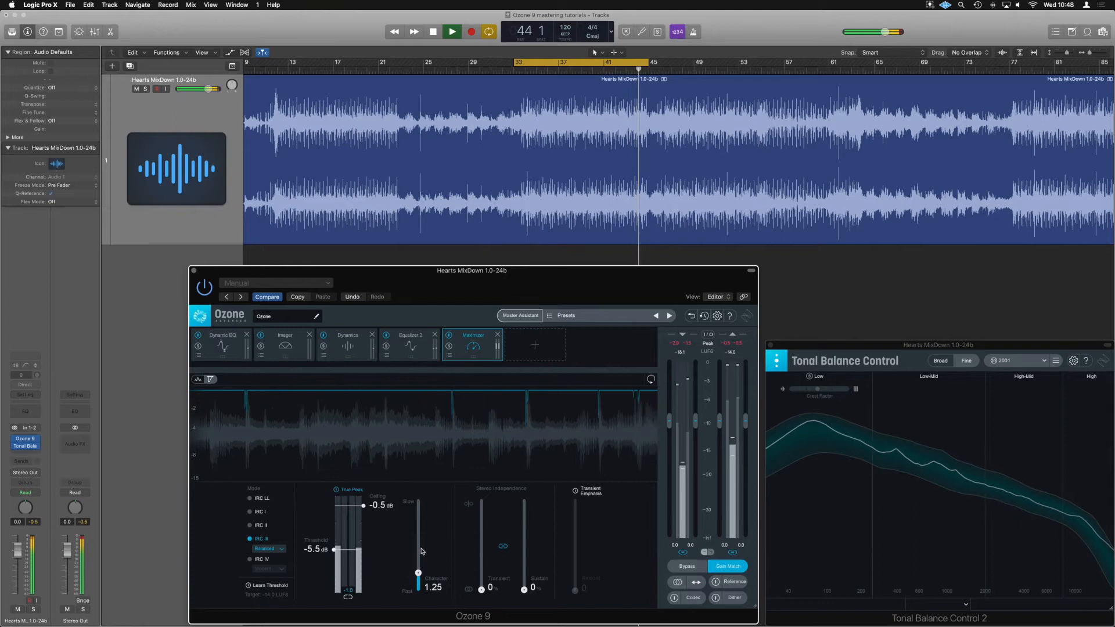
click(452, 32)
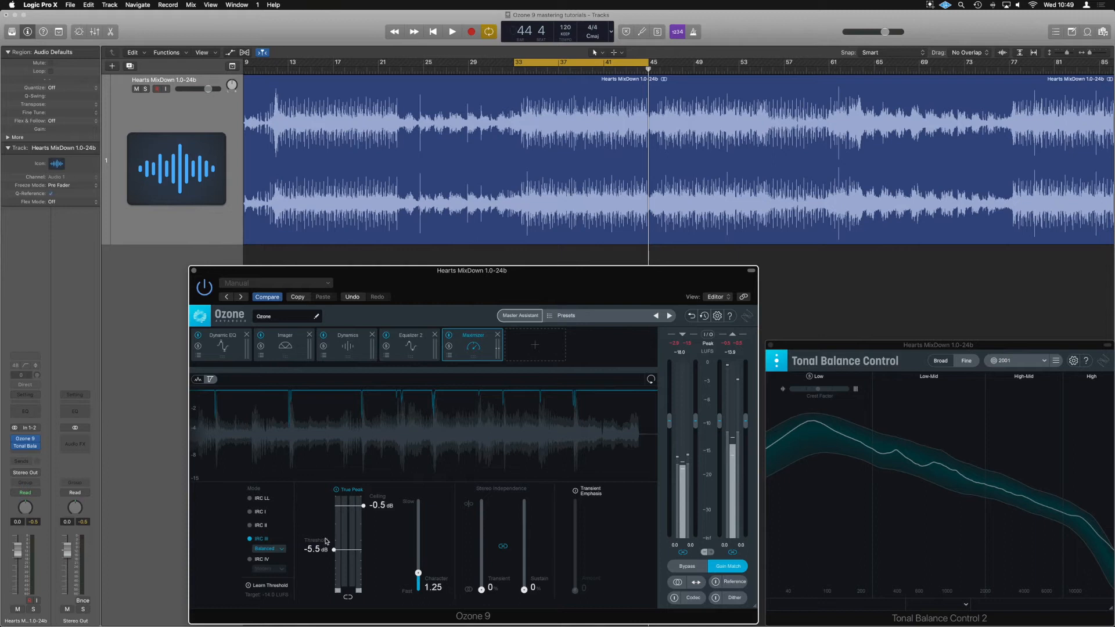
mouse_move(304, 558)
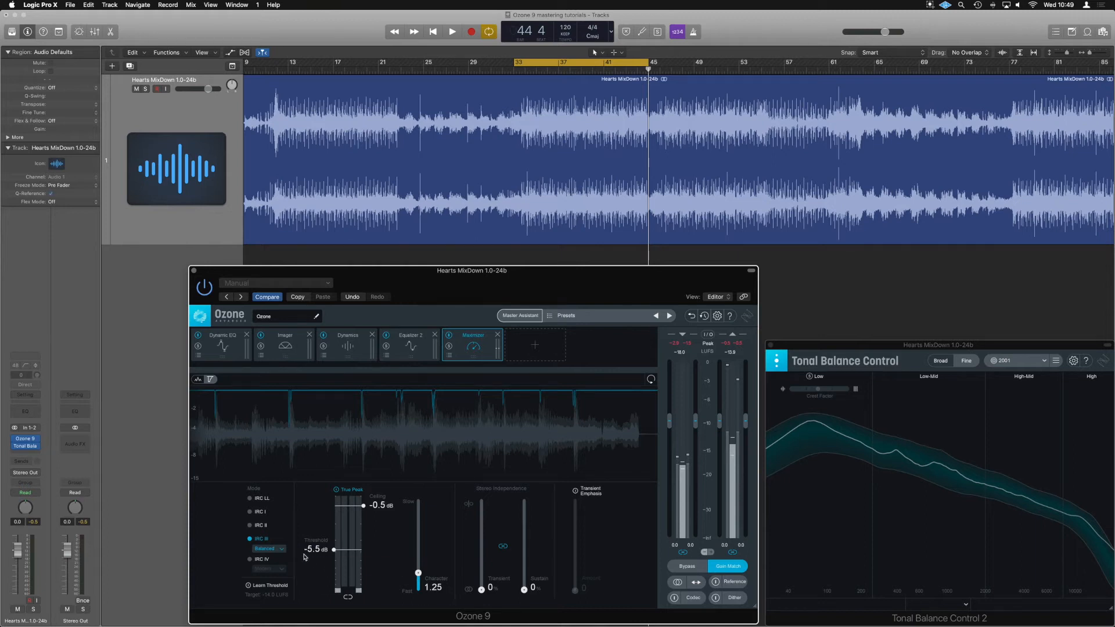
mouse_move(317, 550)
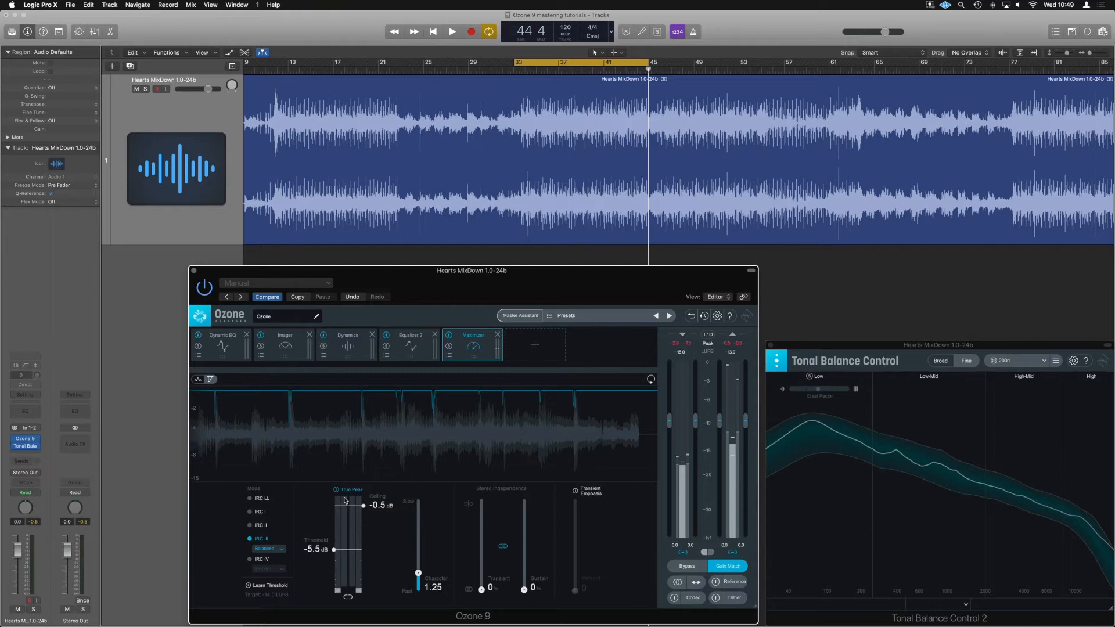
mouse_move(251, 557)
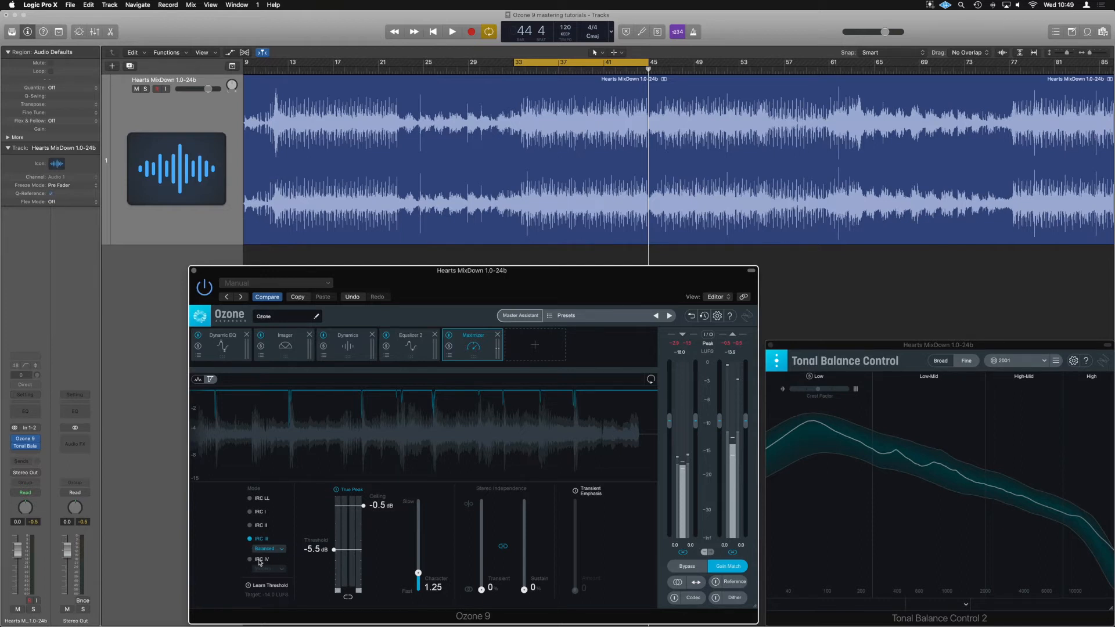
Audition IRC III Pumping, Clipping, Balanced and Crisp styles, ending on Balanced
click(269, 549)
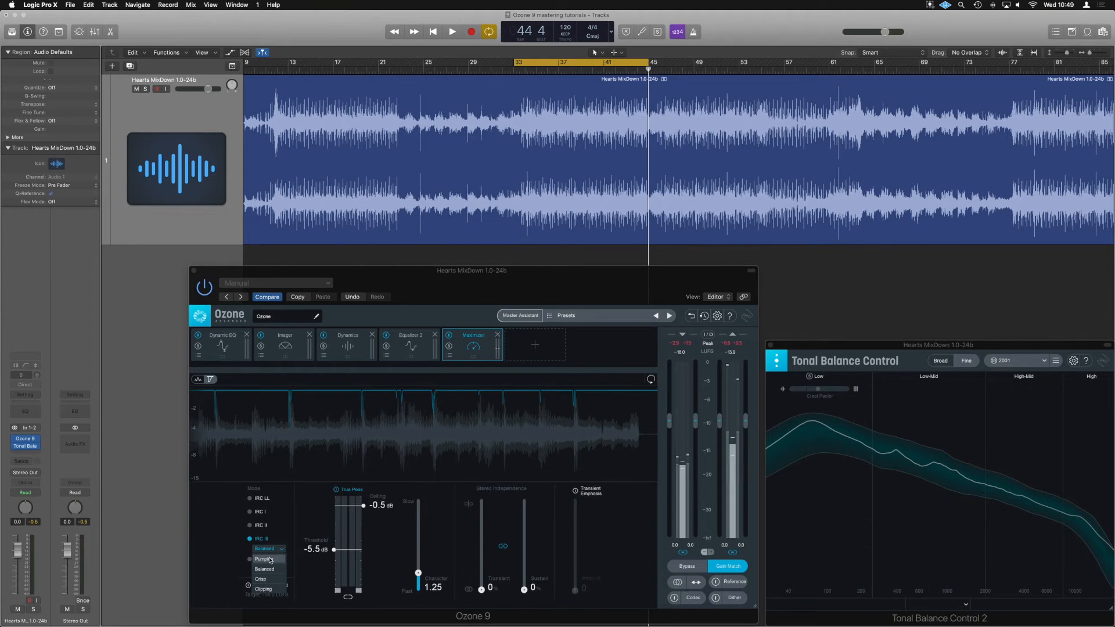
click(453, 31)
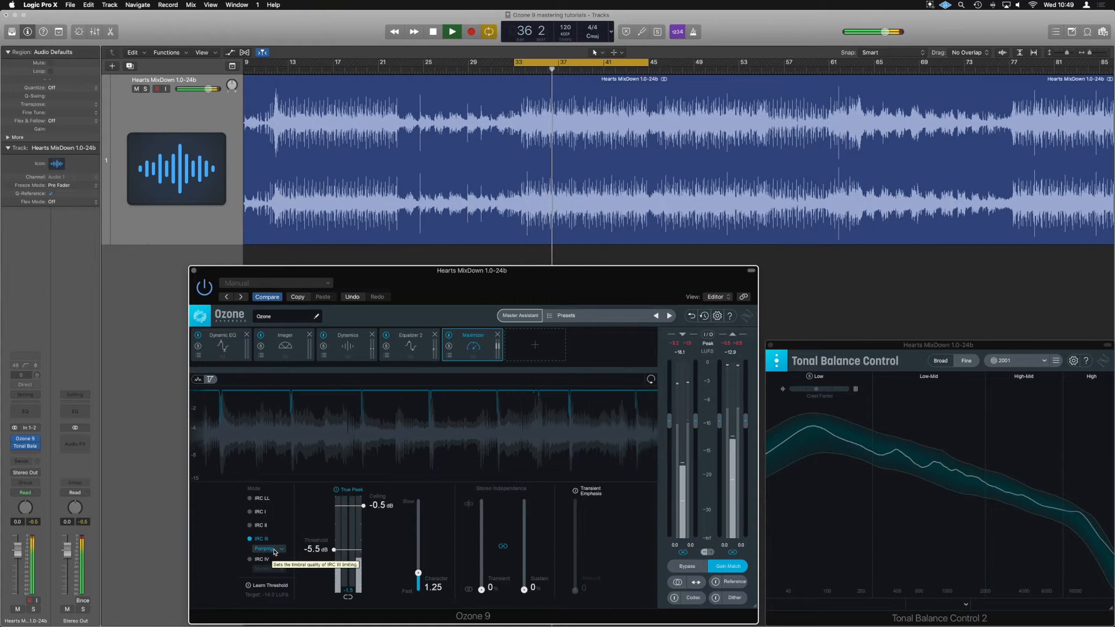
click(269, 548)
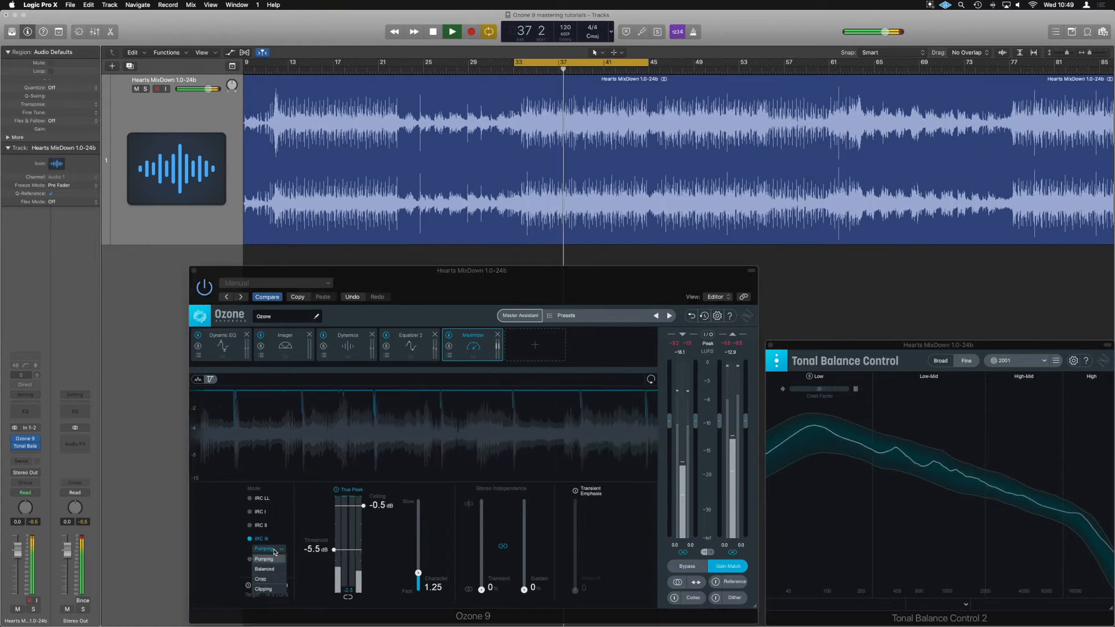
click(264, 588)
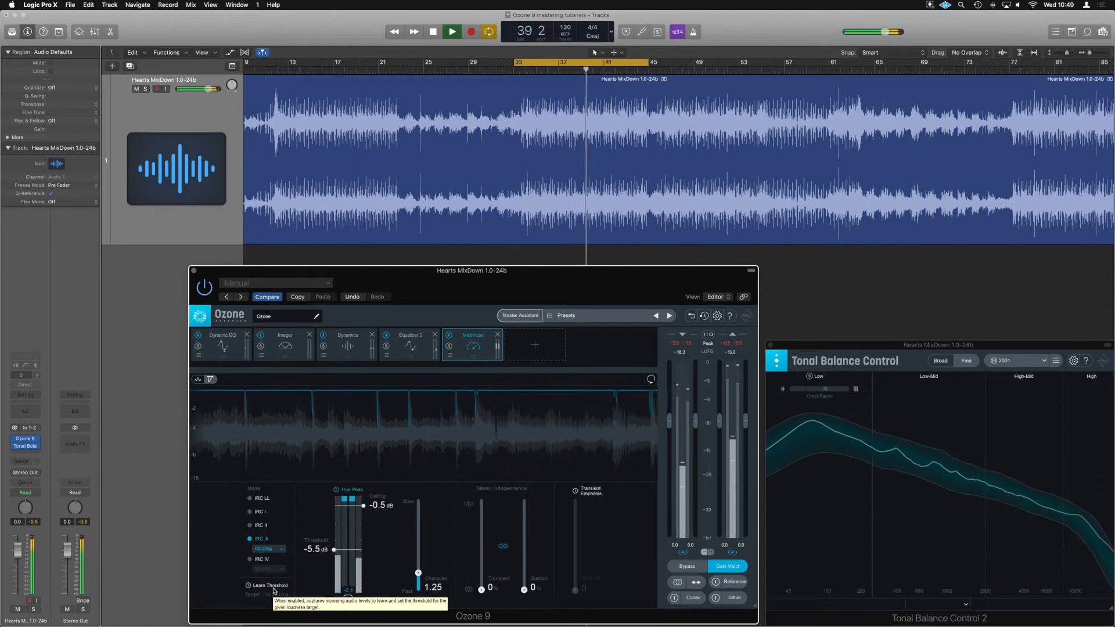
click(269, 548)
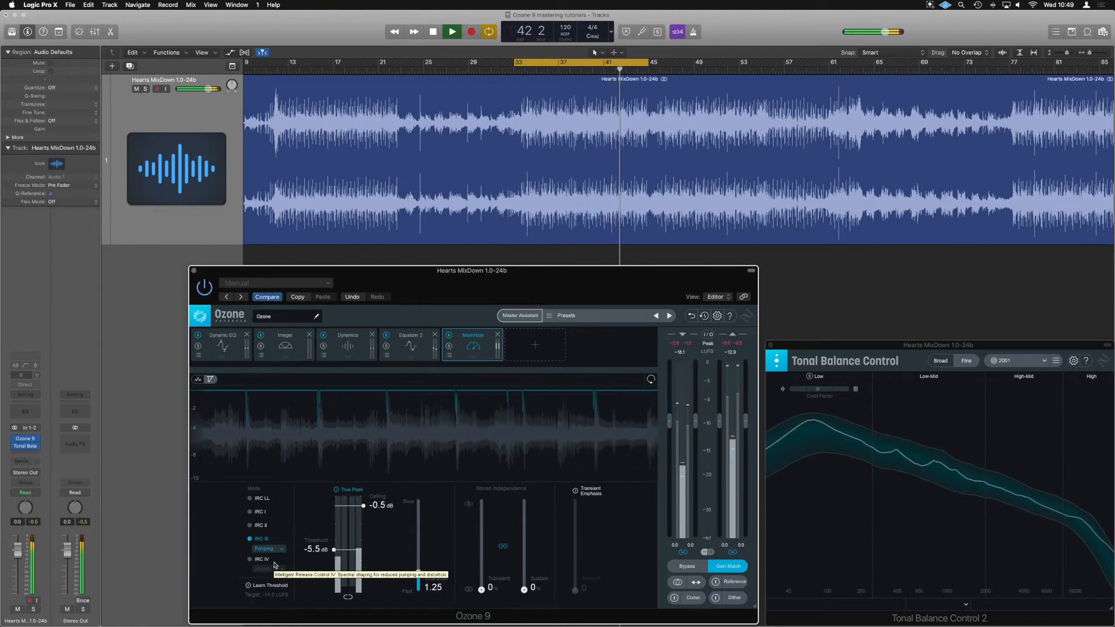
click(269, 548)
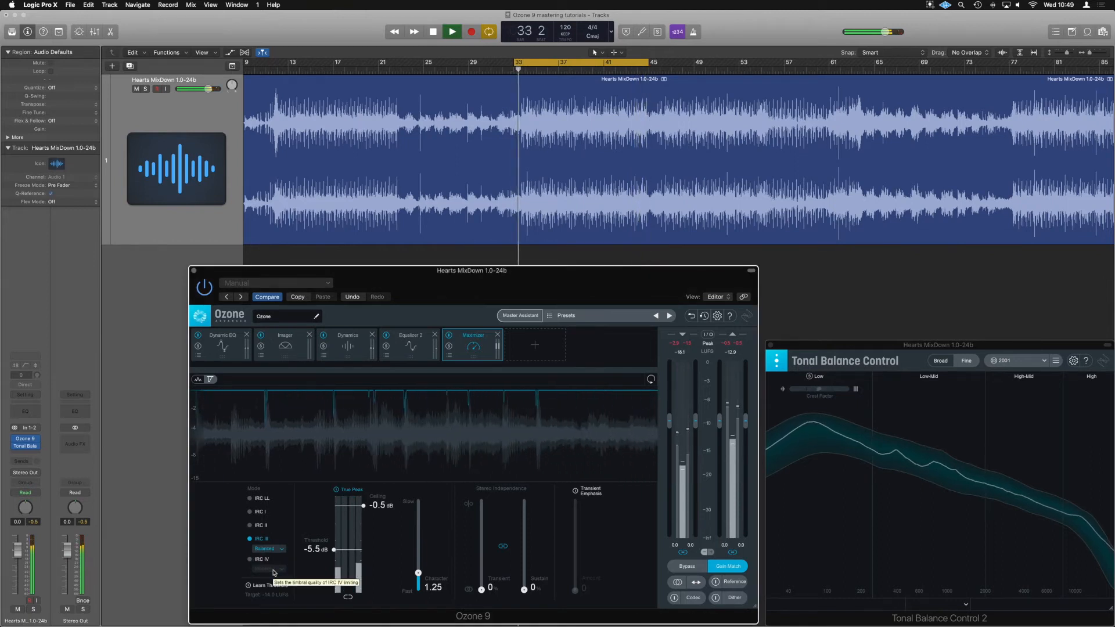
click(269, 549)
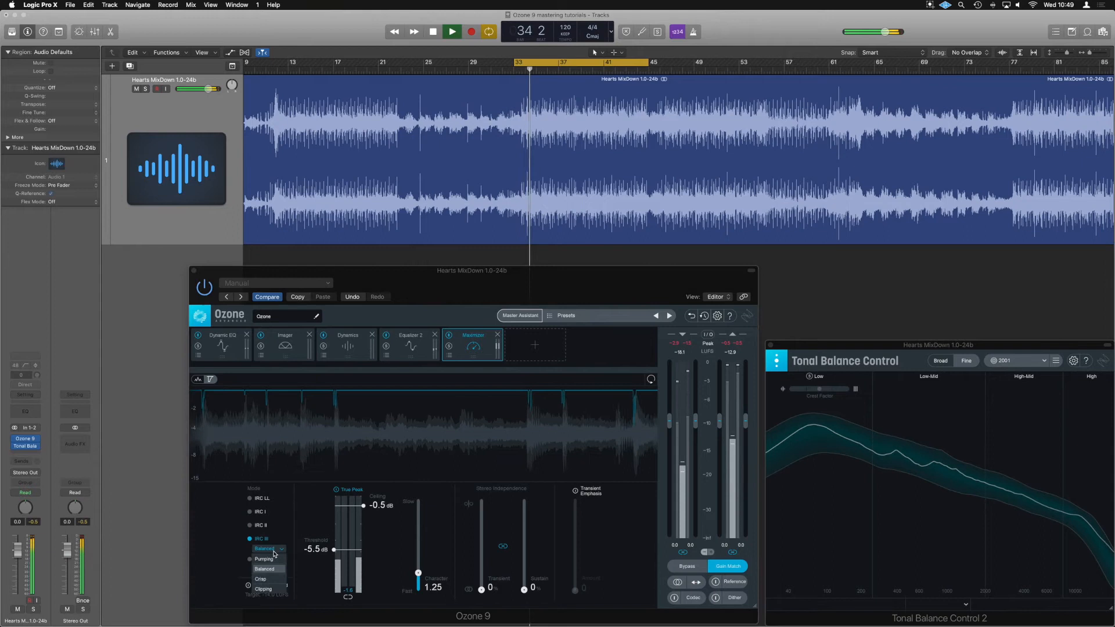
click(269, 579)
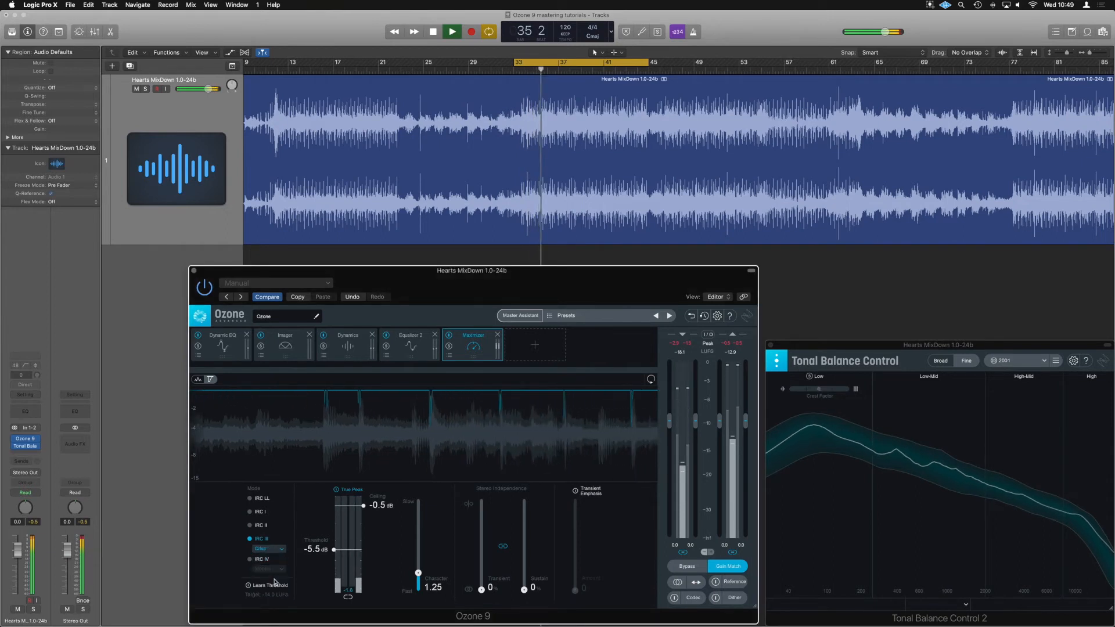
click(269, 548)
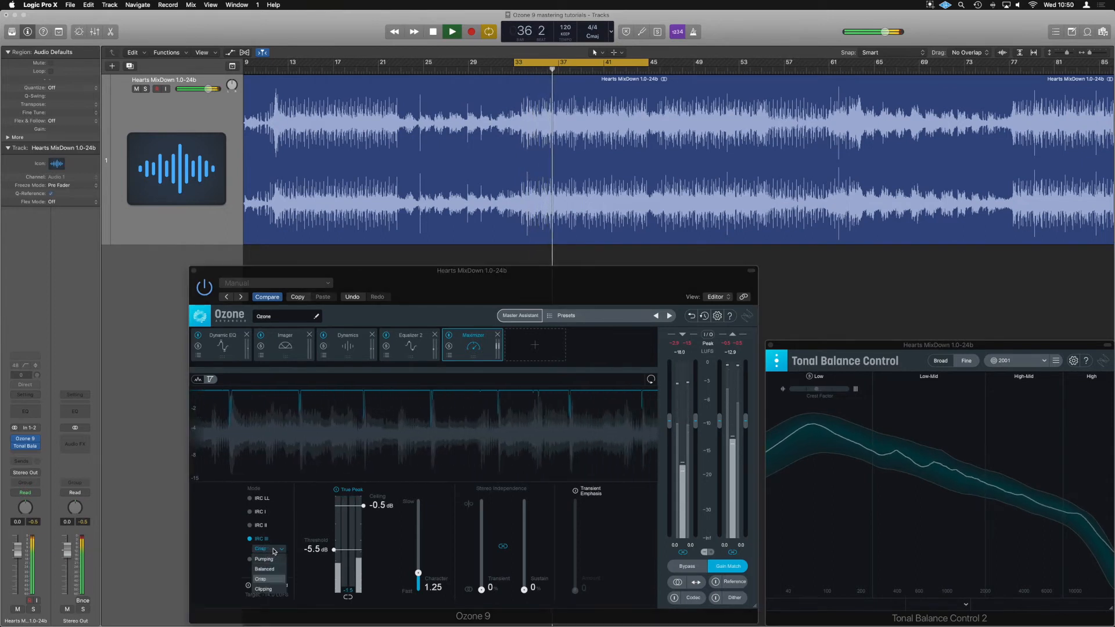
click(264, 569)
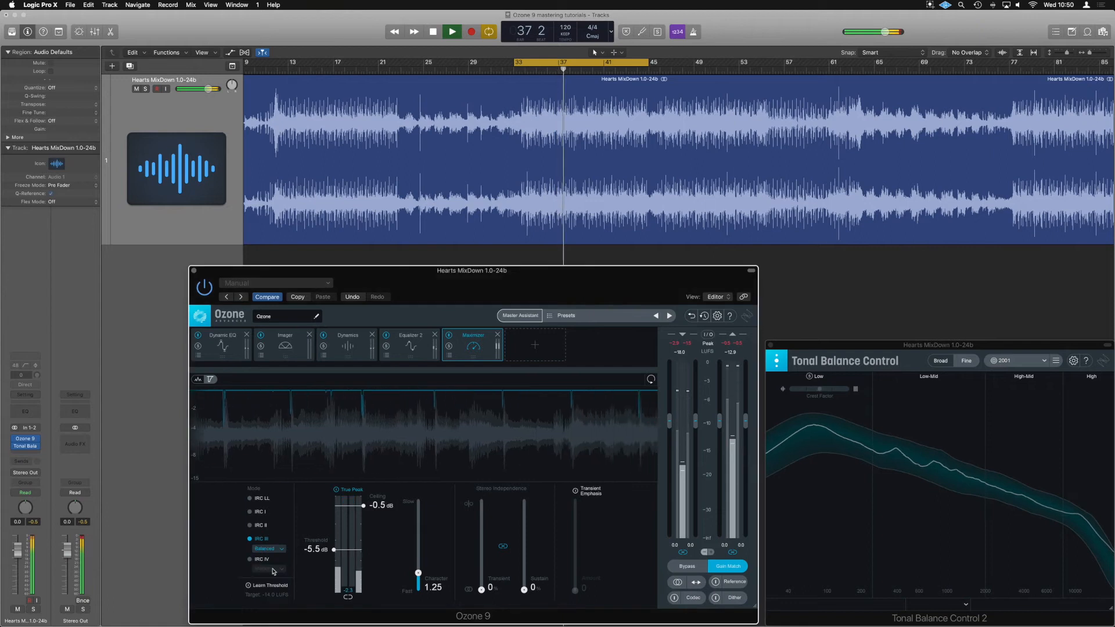
Try IRC IV with the Transient style, then return to IRC III for comparison
click(250, 561)
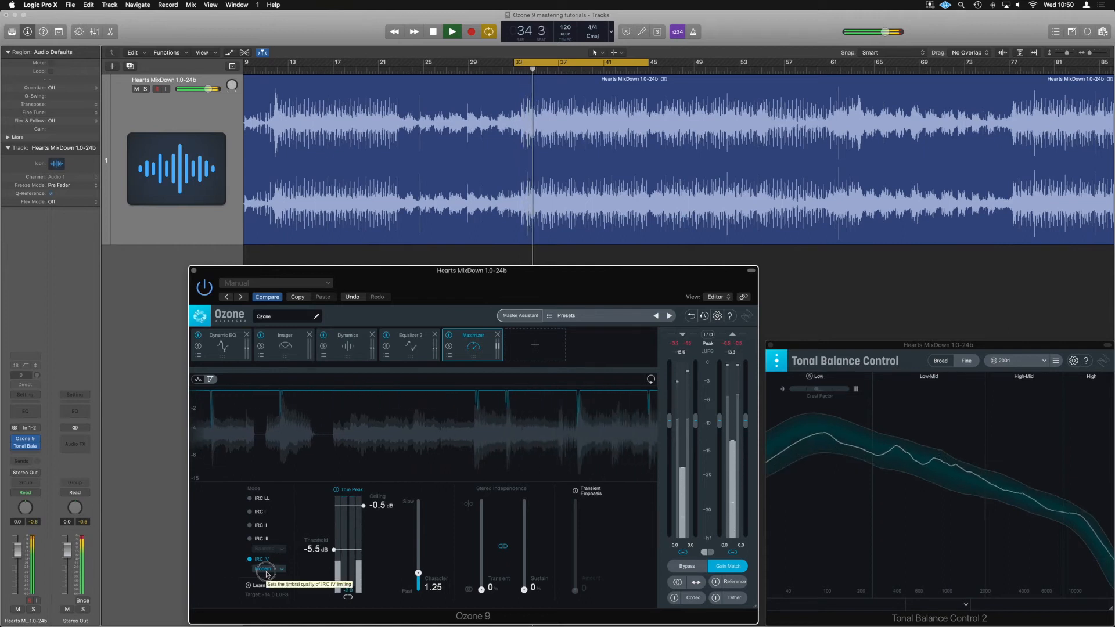
click(268, 568)
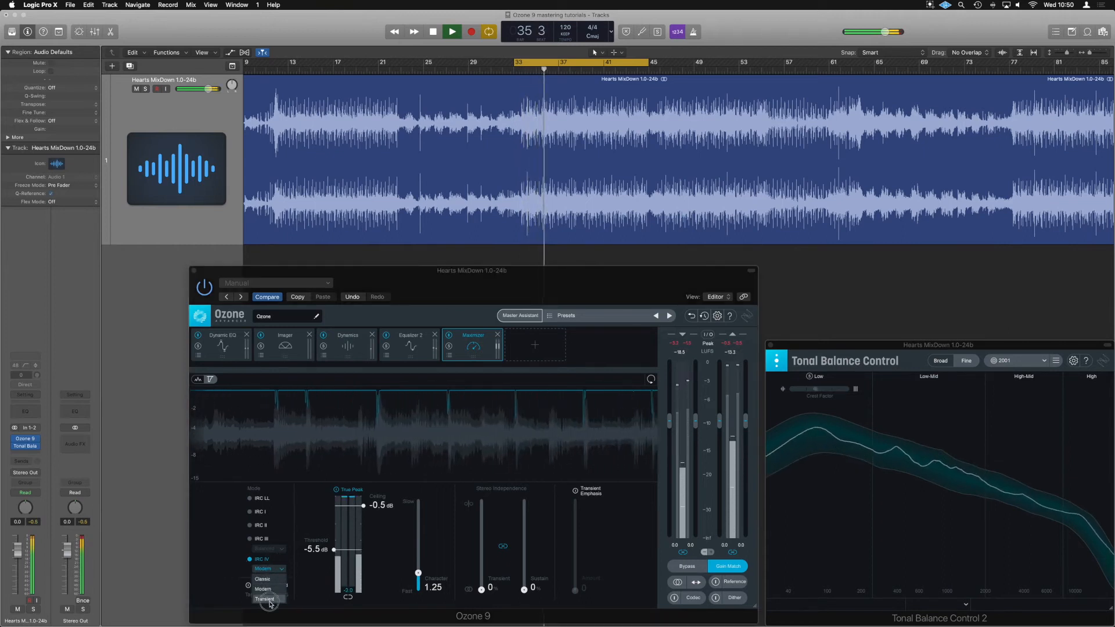
click(264, 600)
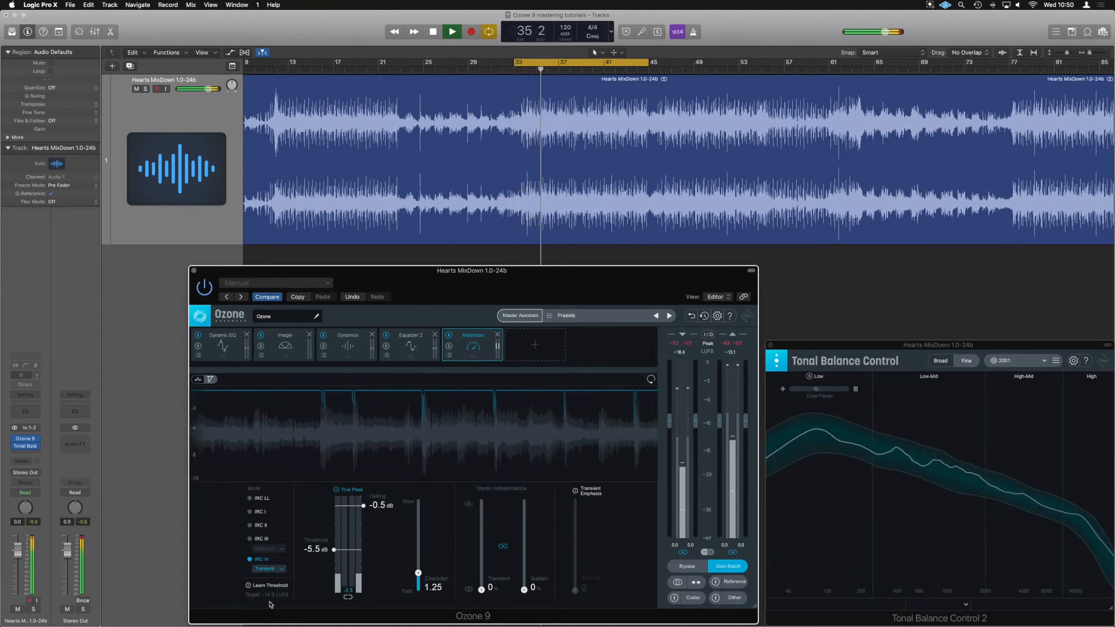
click(452, 31)
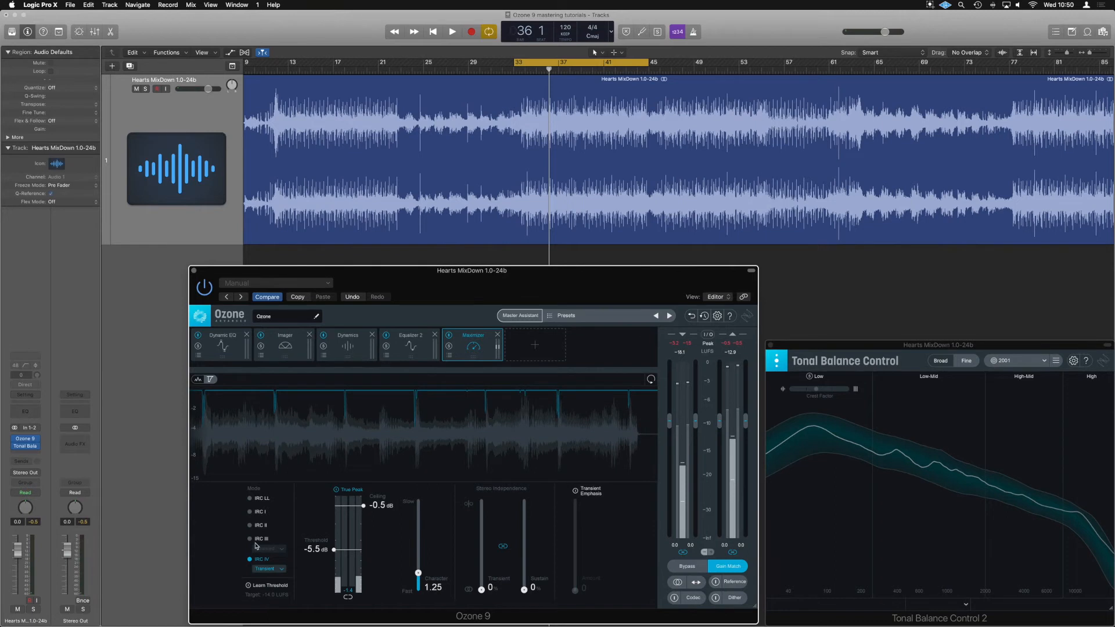
click(250, 538)
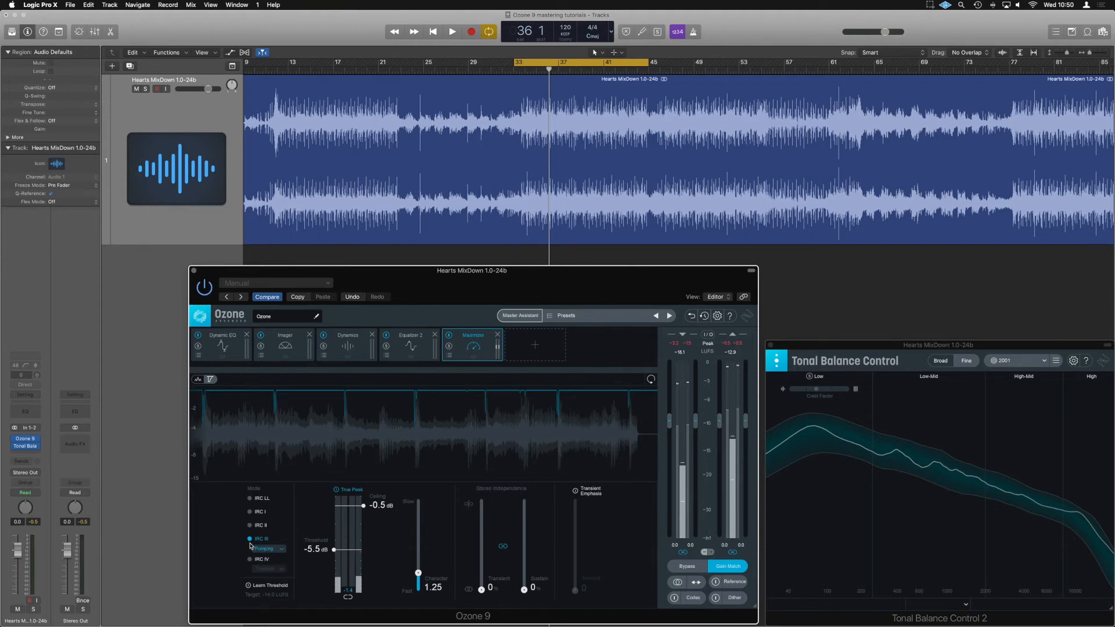
Audition the IRC III Pumping style during playback
click(452, 32)
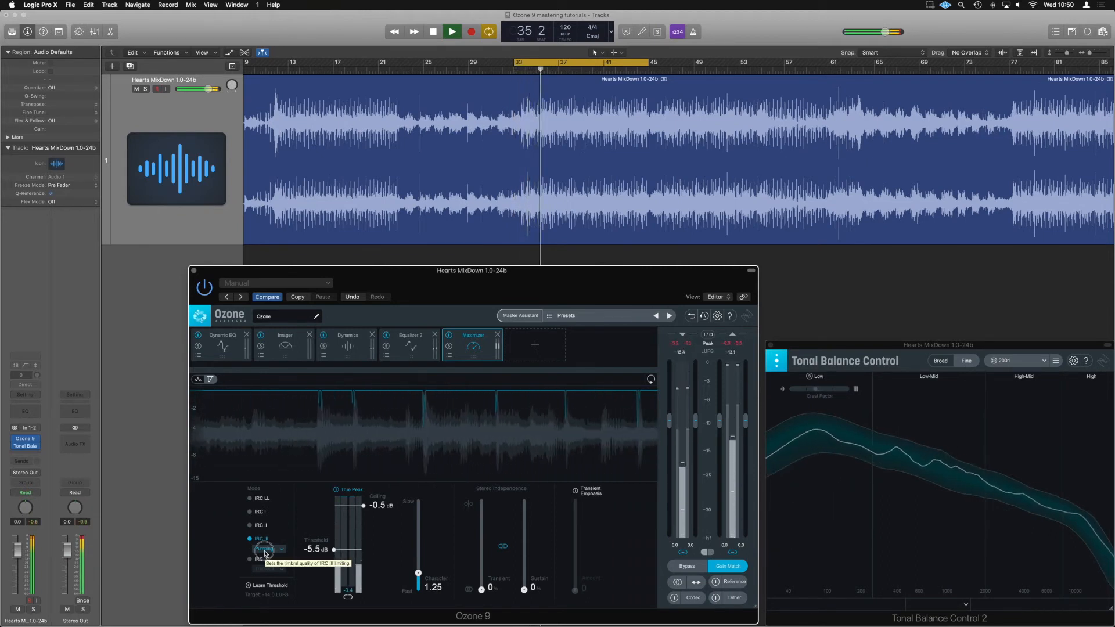
click(269, 548)
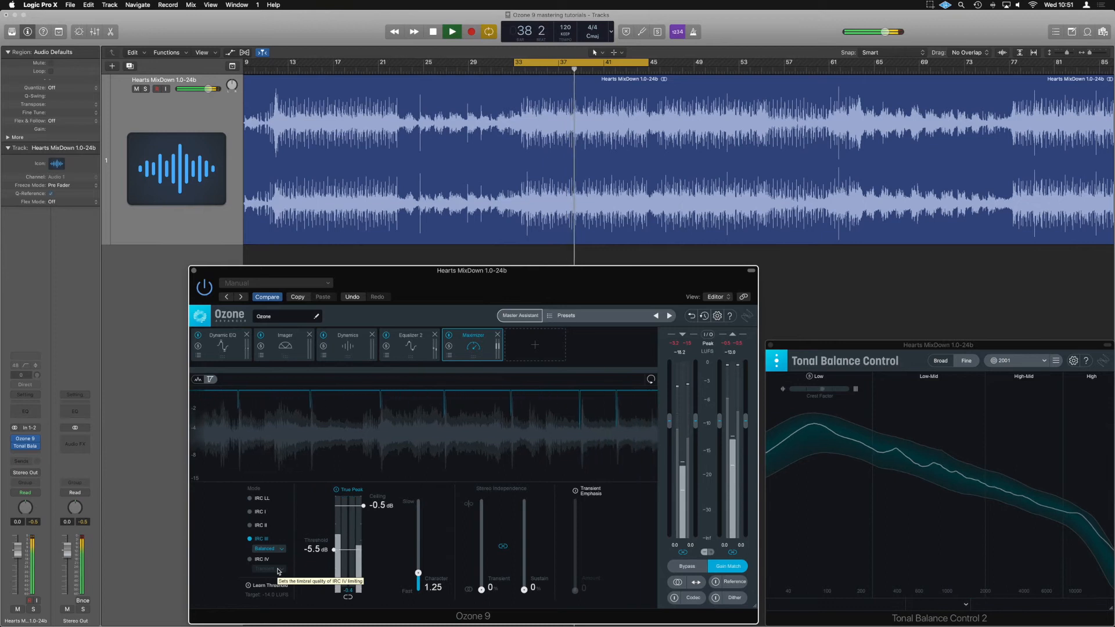
click(269, 548)
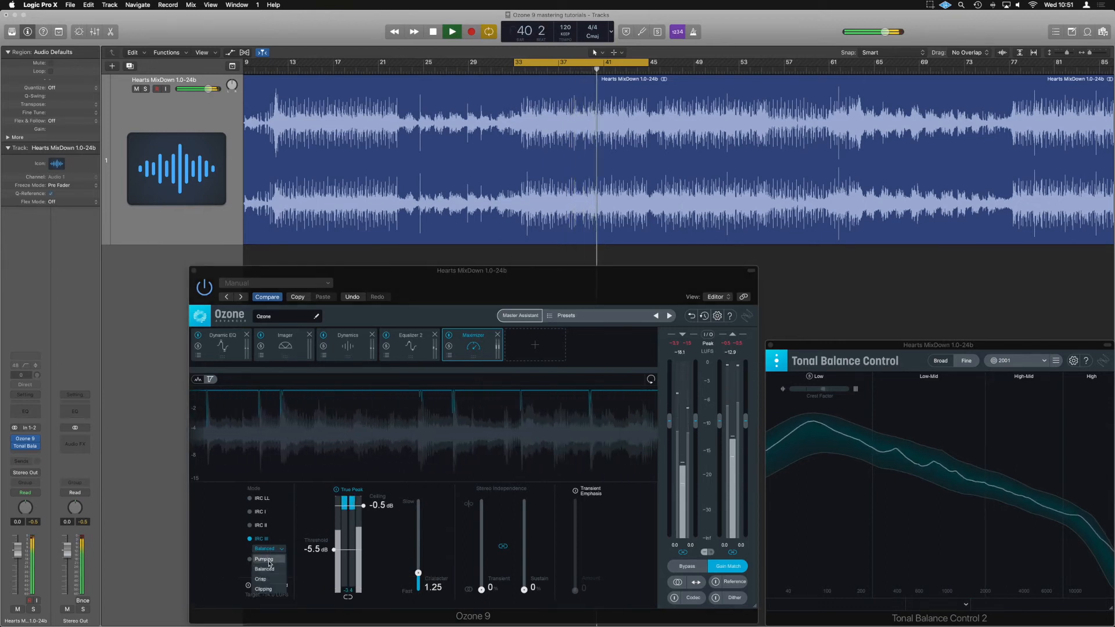
click(264, 559)
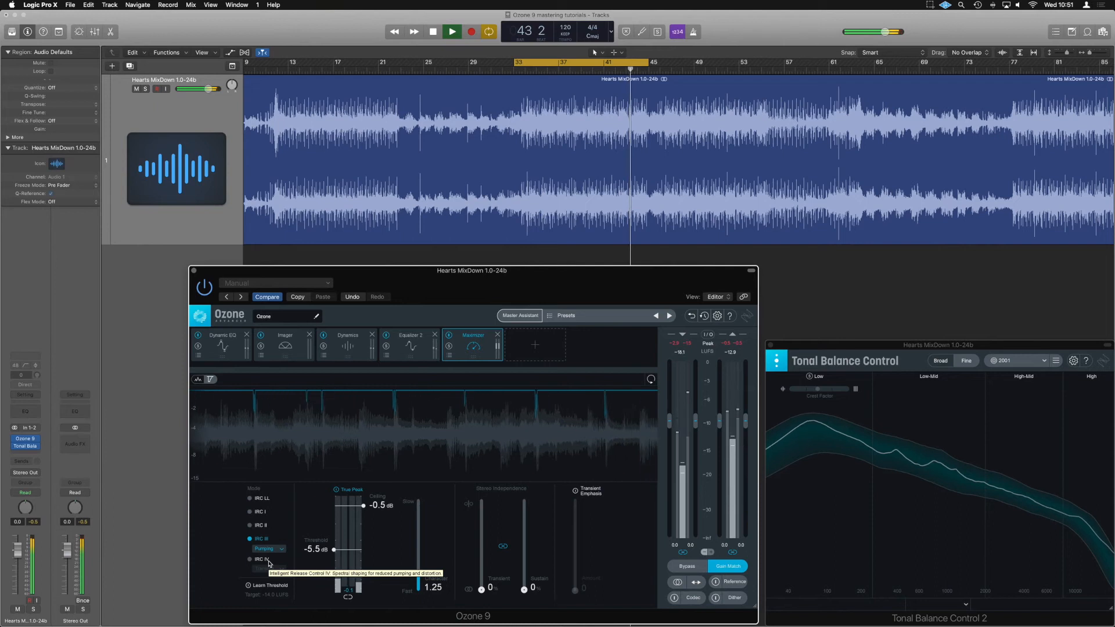
Switch the Maximizer to IRC IV Transient and stop playback
click(452, 32)
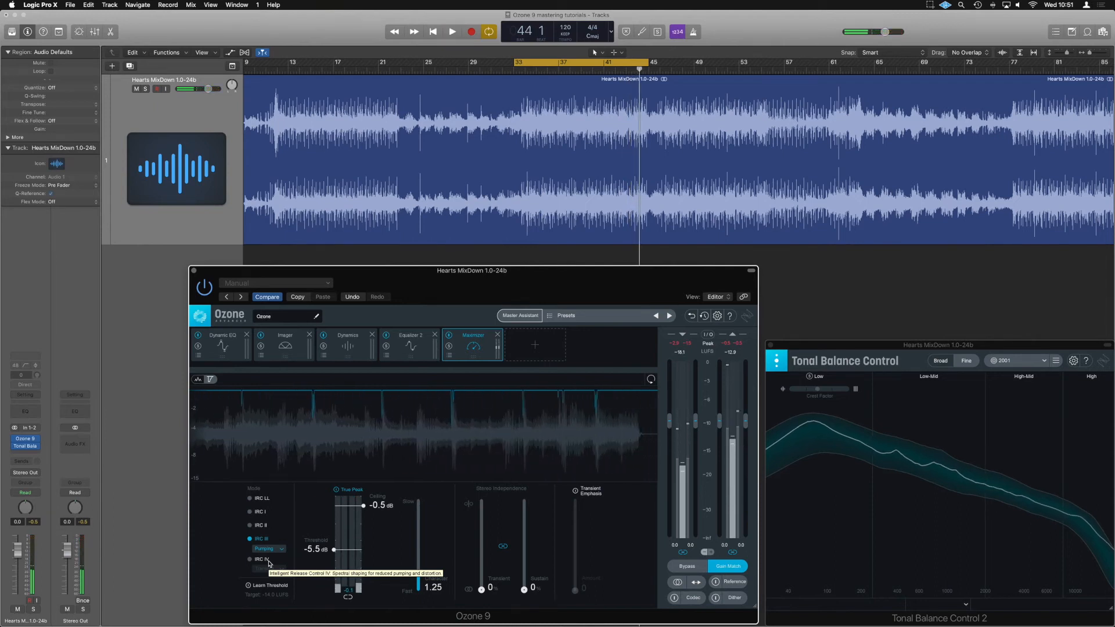
click(249, 559)
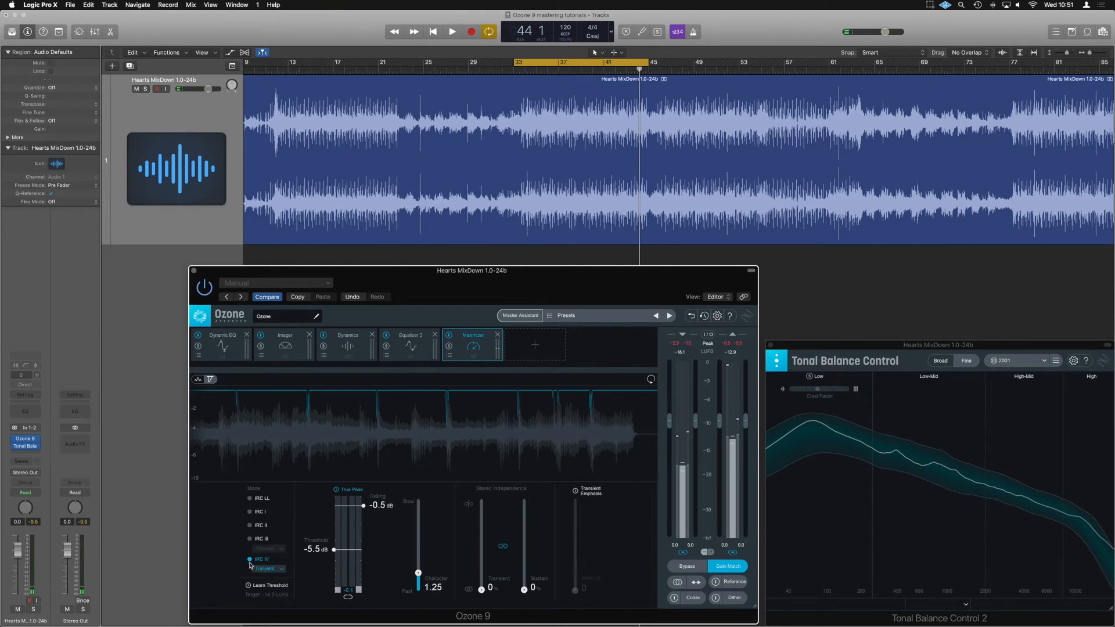
mouse_move(280, 573)
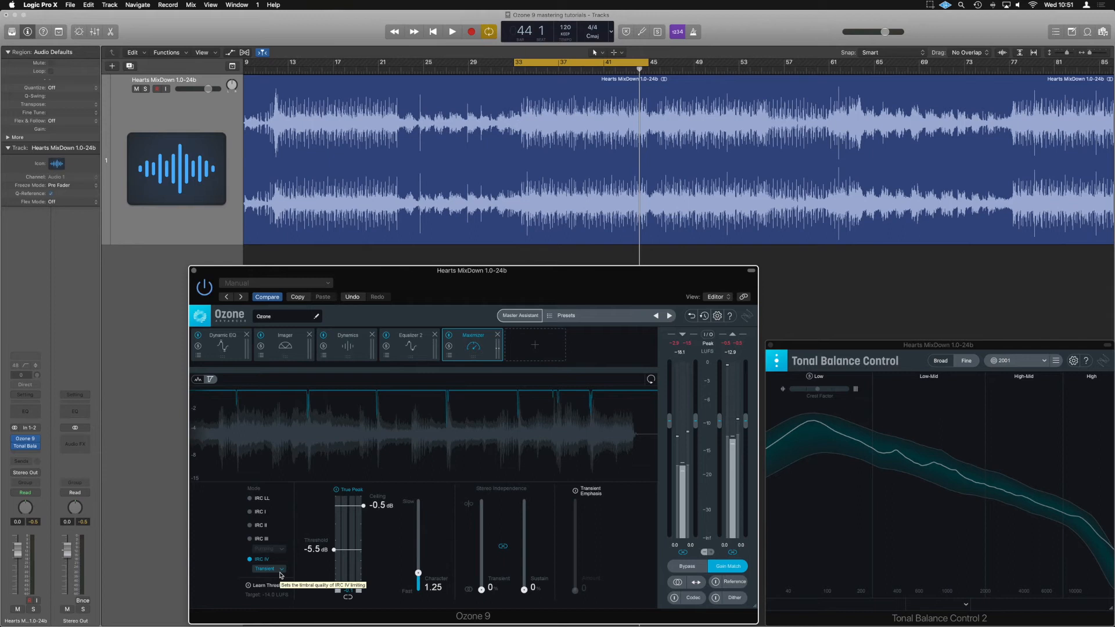
click(452, 31)
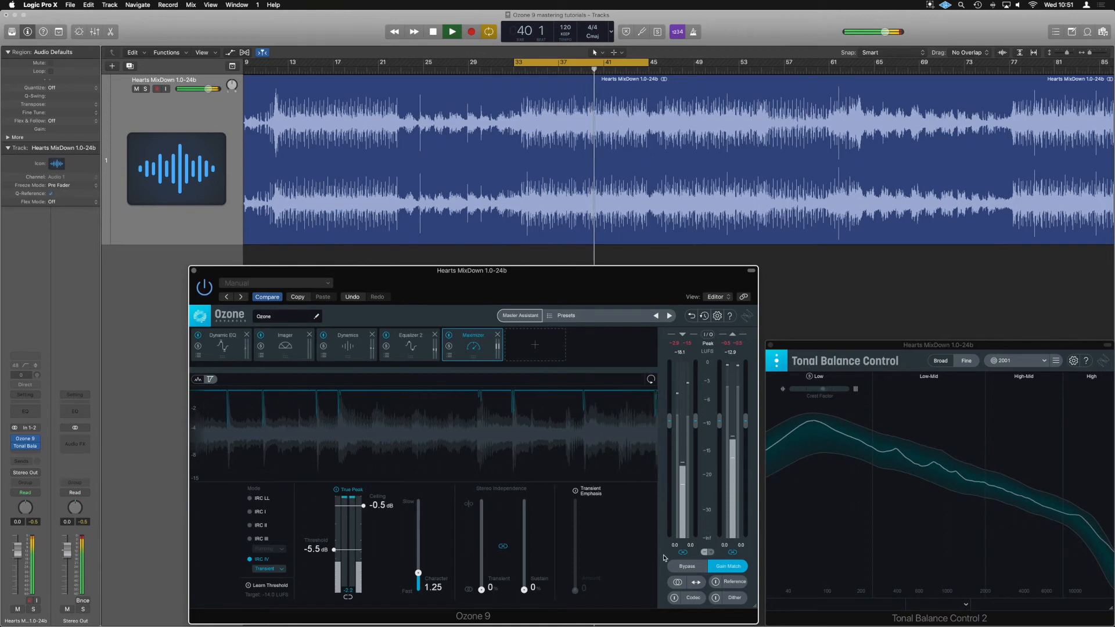
click(452, 32)
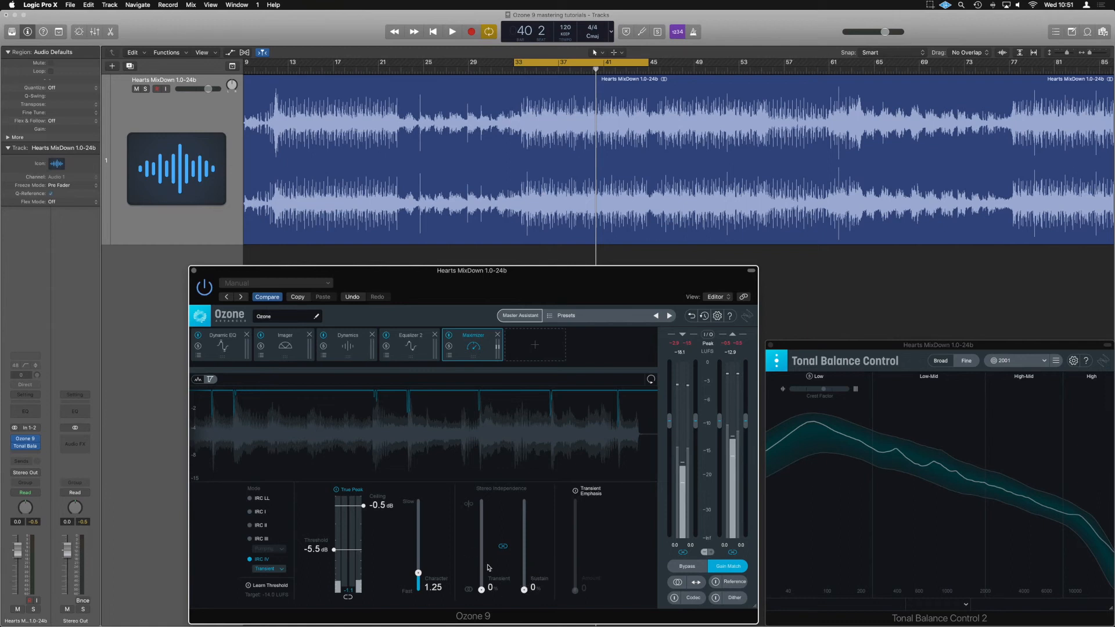
mouse_move(520, 546)
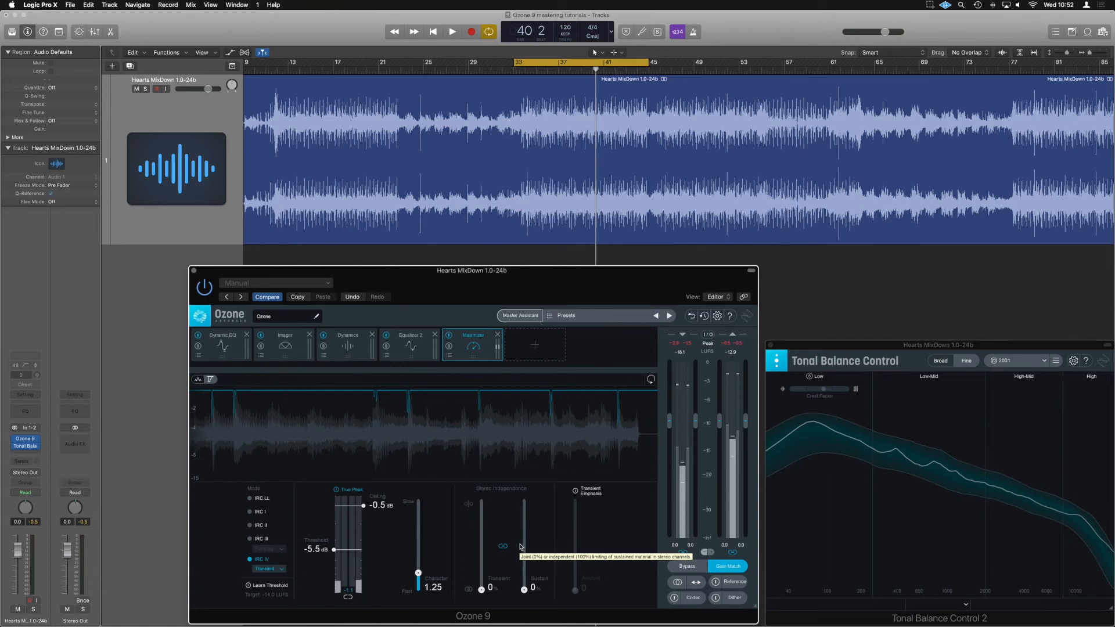
mouse_move(557, 360)
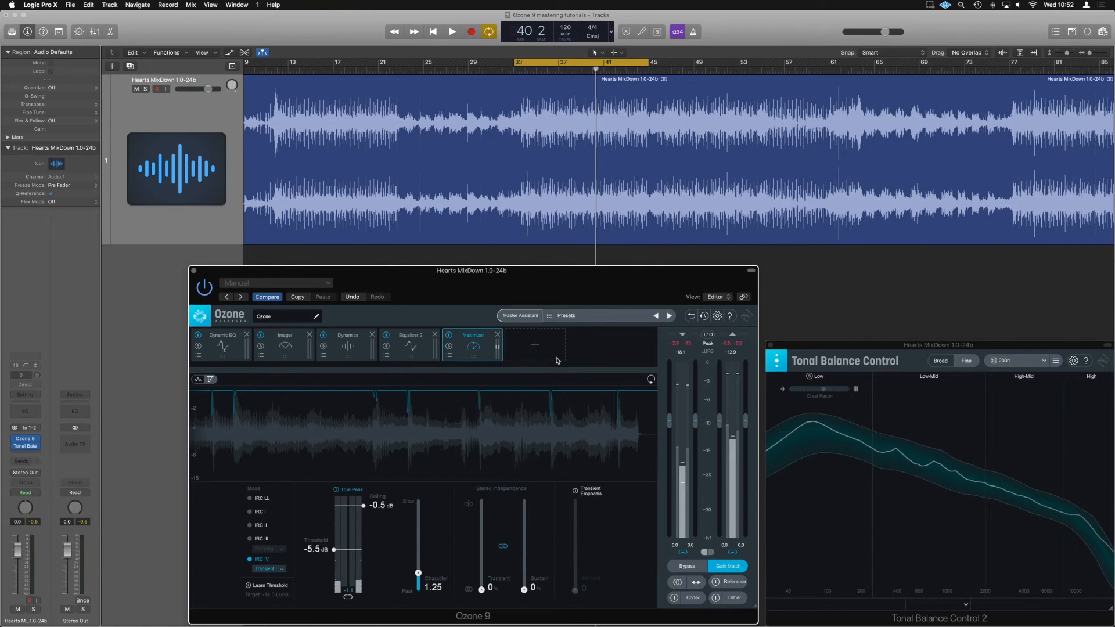
Open the addable-module list from the empty slot after the Maximizer
click(534, 345)
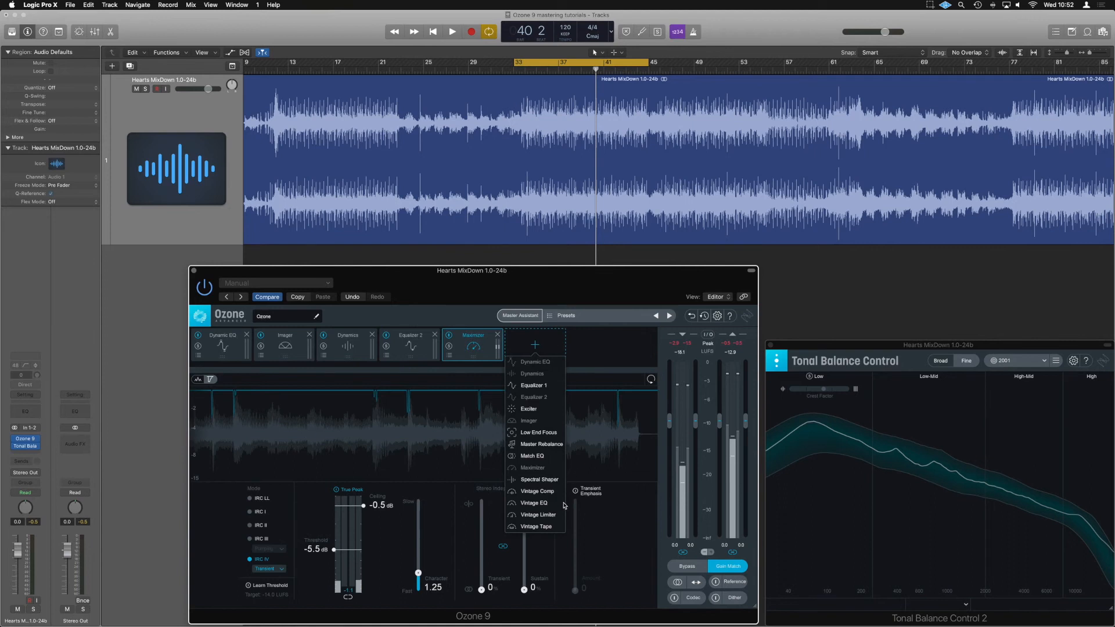
Add a Vintage Limiter after the Maximizer in Analog mode, character 1.25, and play from bar 33
click(539, 515)
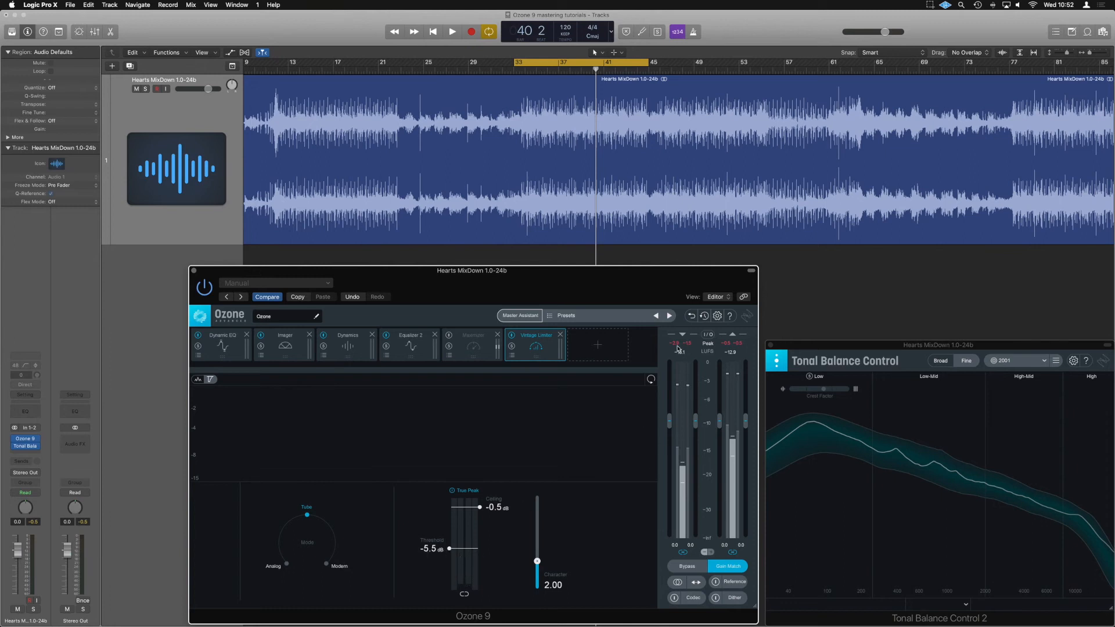
mouse_move(388, 546)
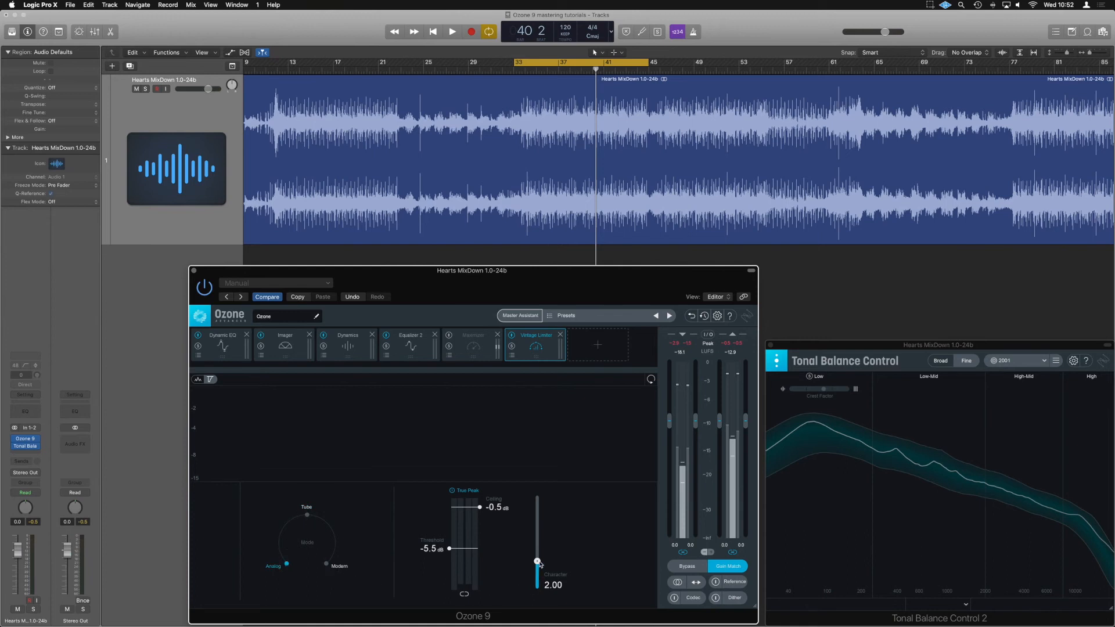
click(471, 335)
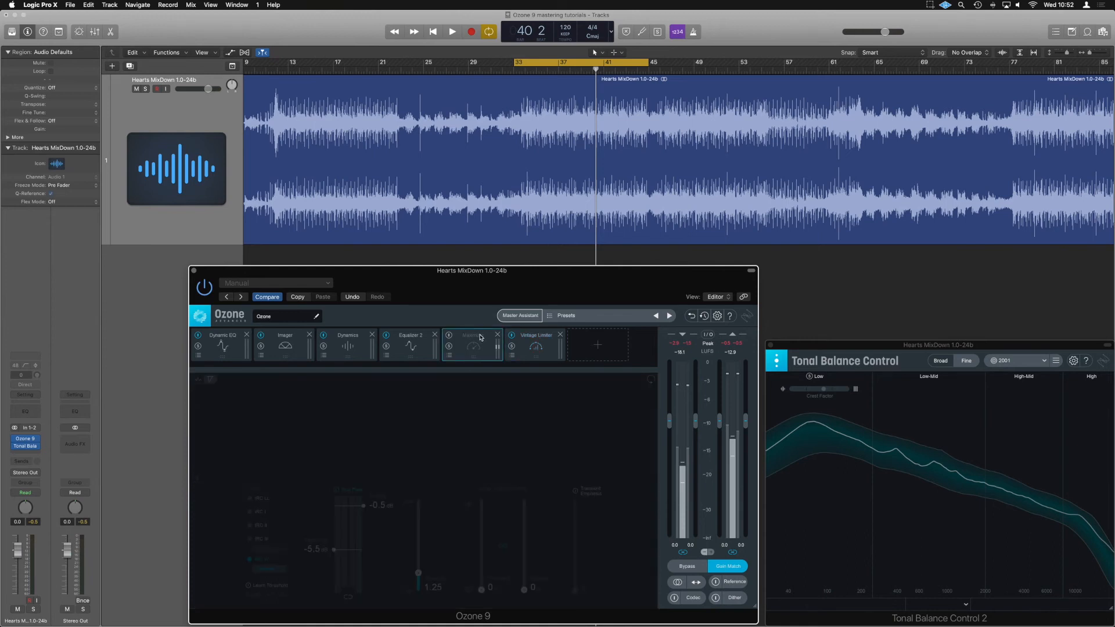
click(535, 335)
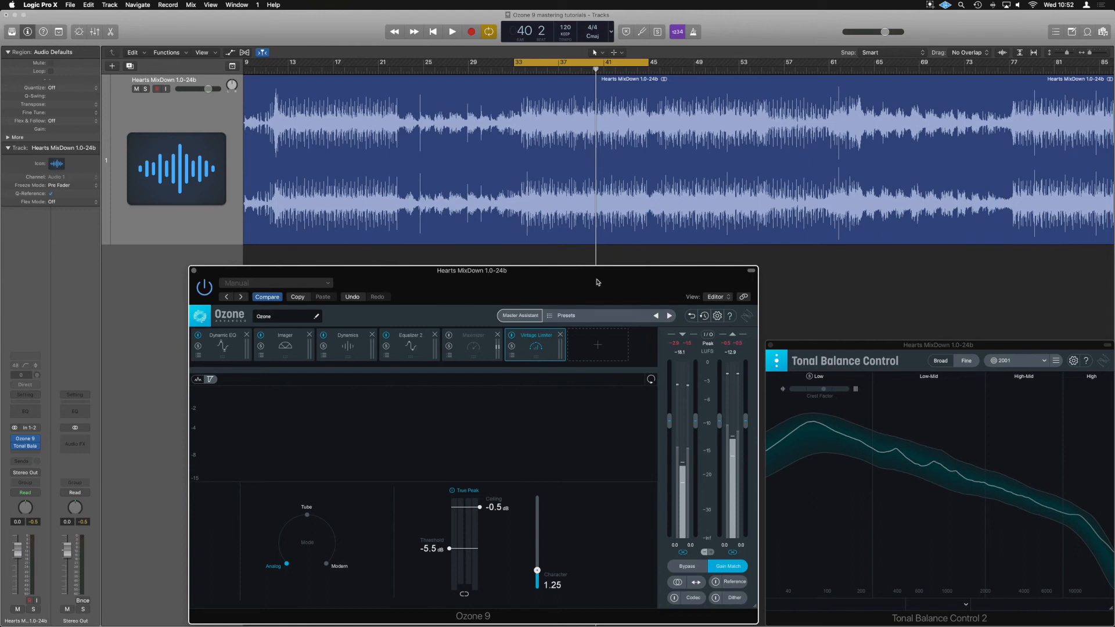
click(452, 31)
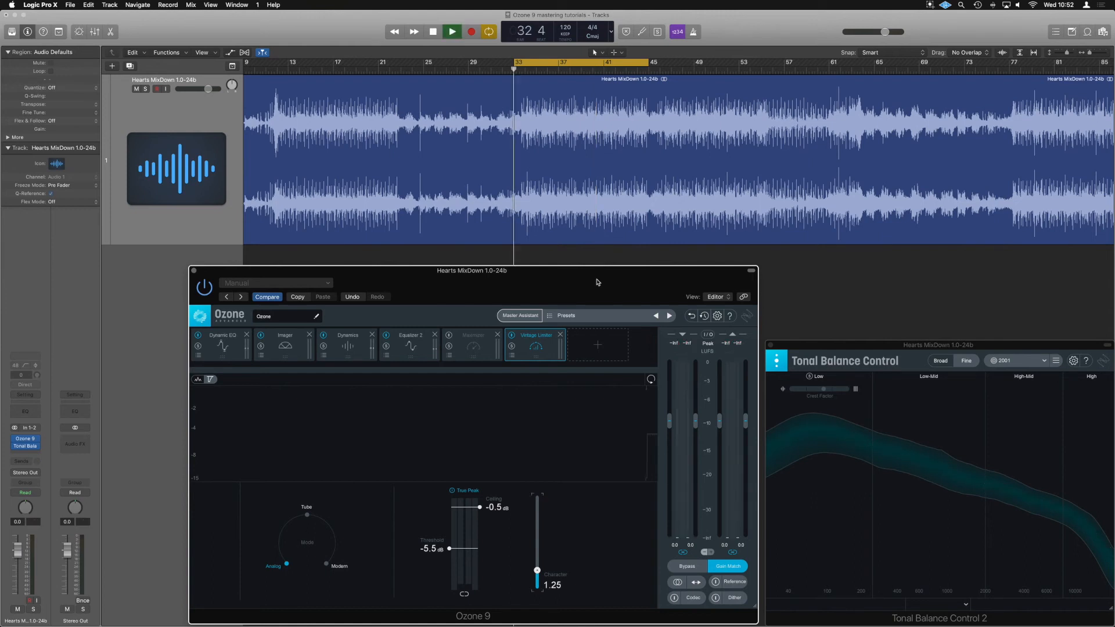
Pull the Vintage Limiter threshold down to -4.5 dB during playback
click(453, 31)
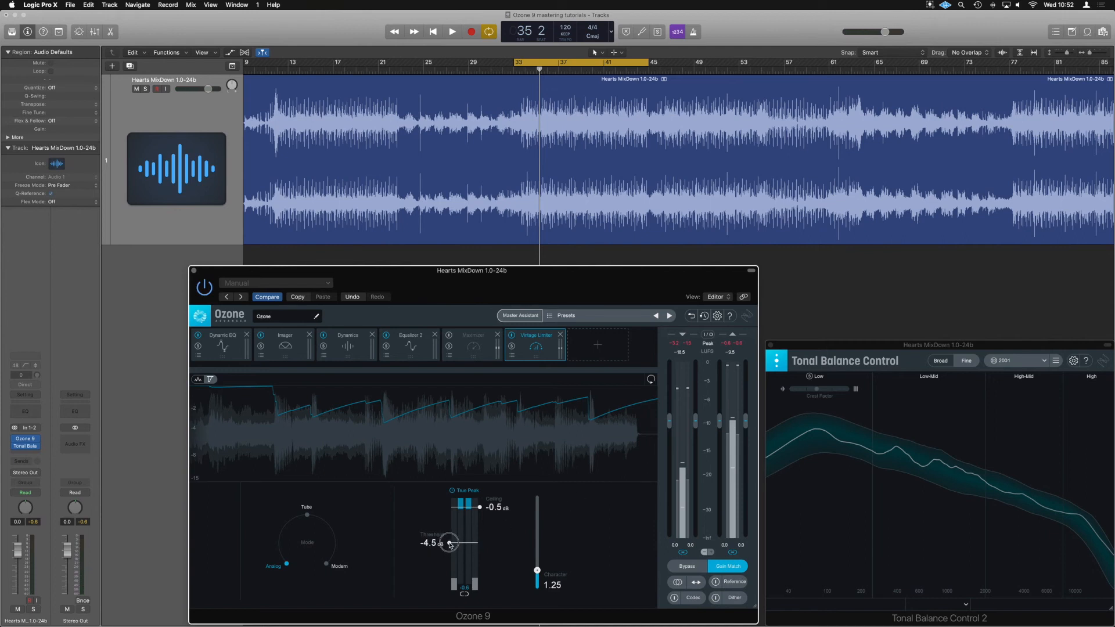
click(452, 31)
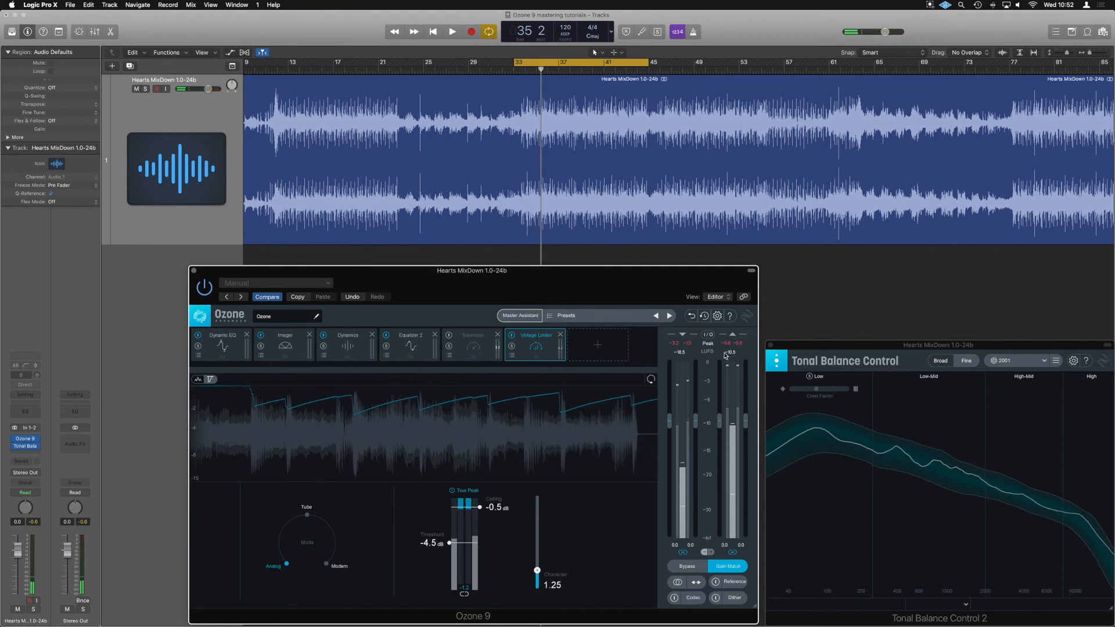
click(452, 31)
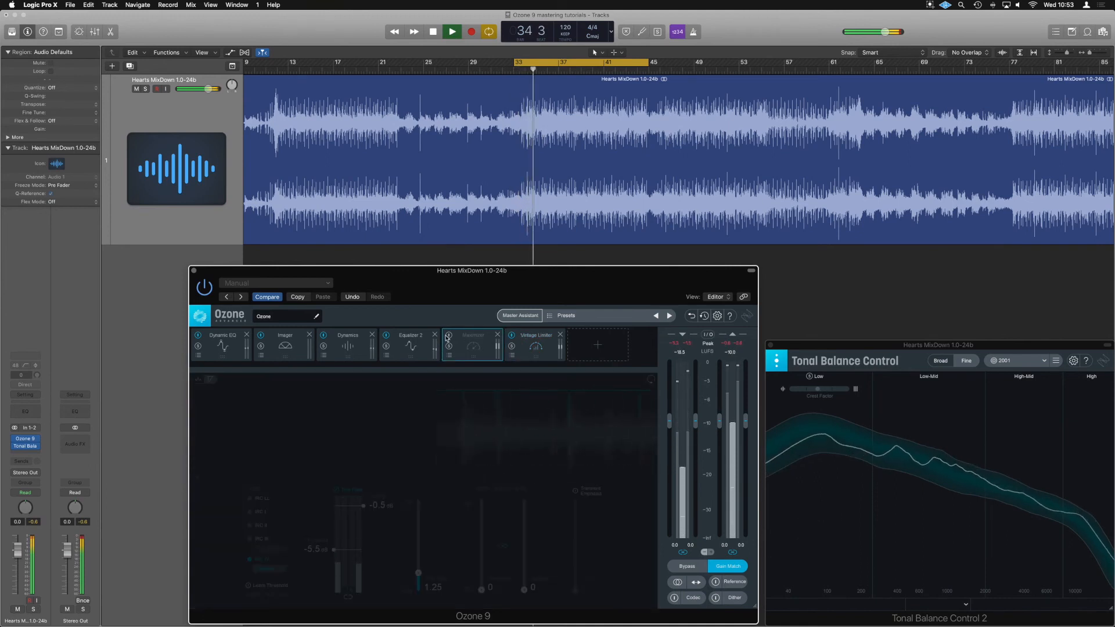
Bypass the Maximizer, then switch the Vintage Limiter to Modern and back to Analog
click(473, 335)
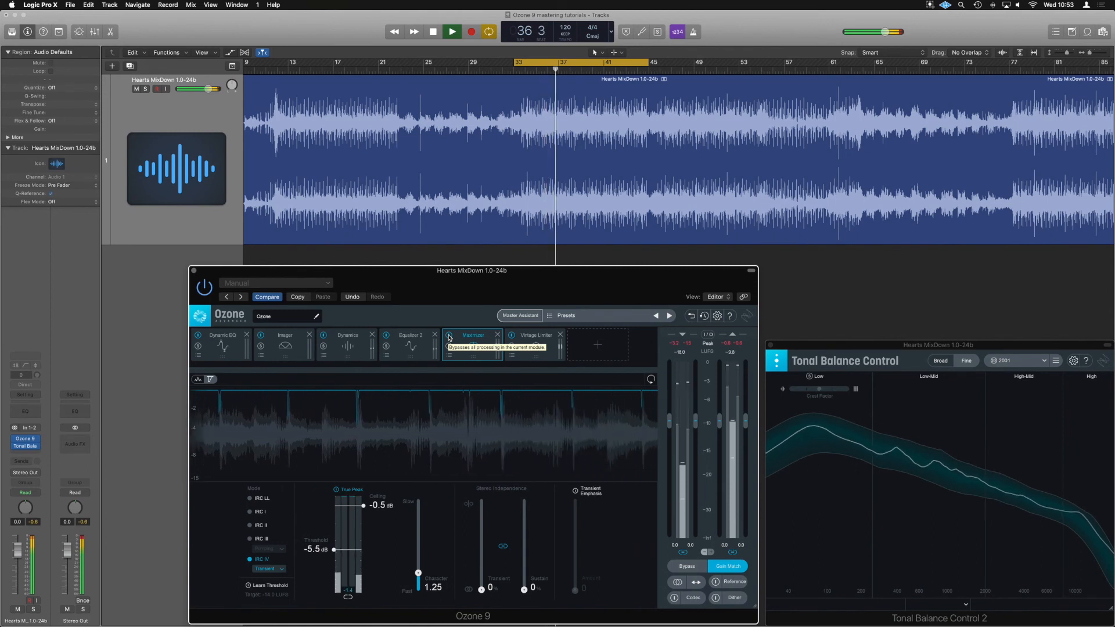
click(472, 335)
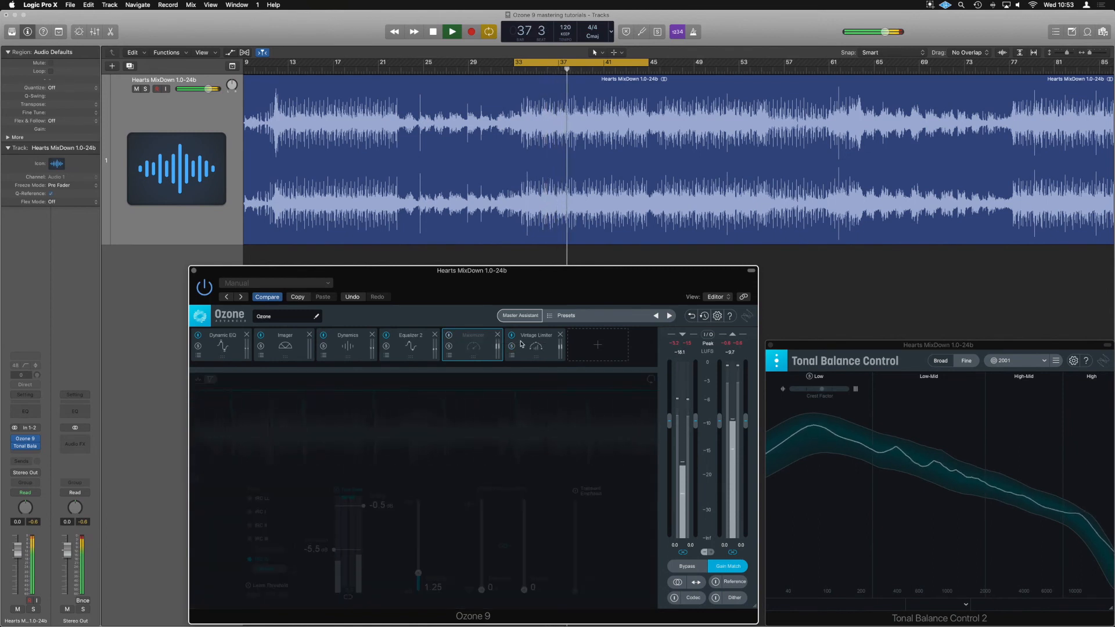
click(535, 335)
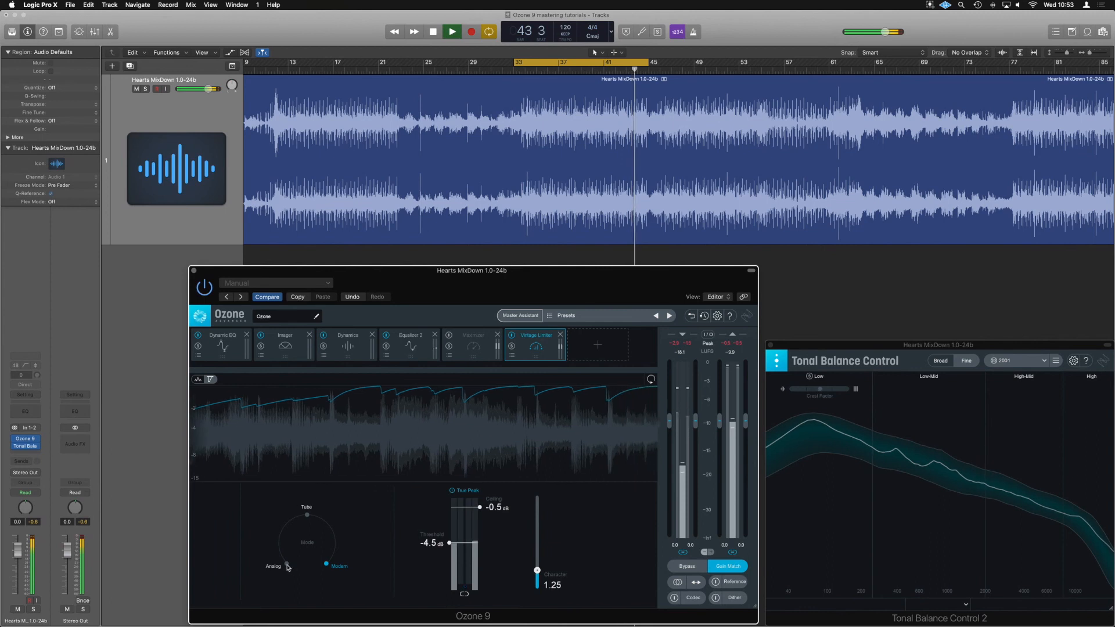
click(273, 566)
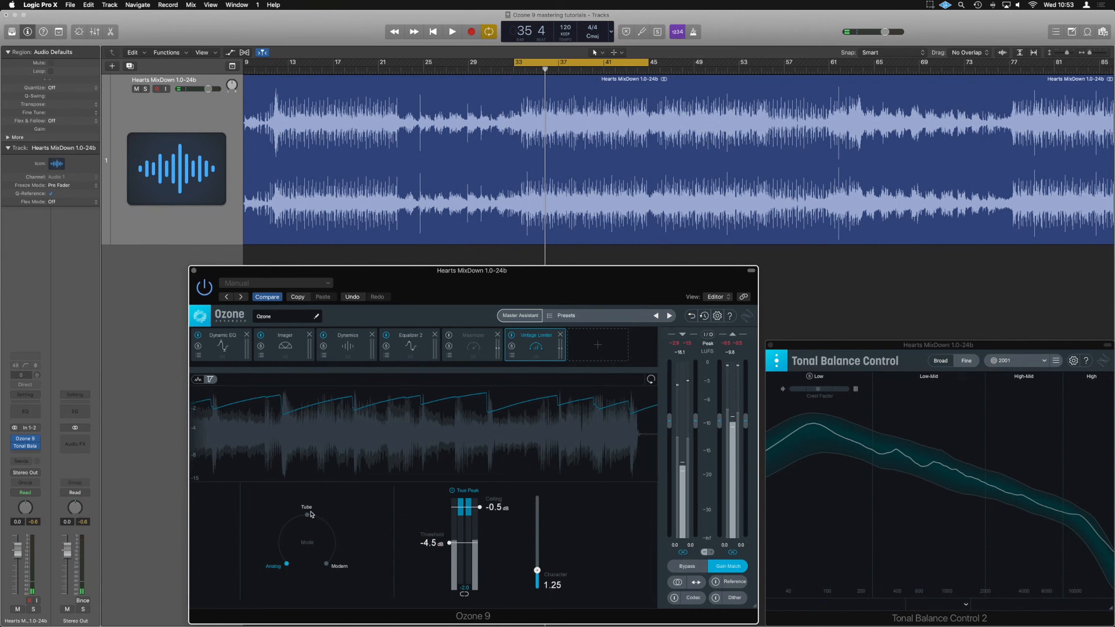
mouse_move(325, 566)
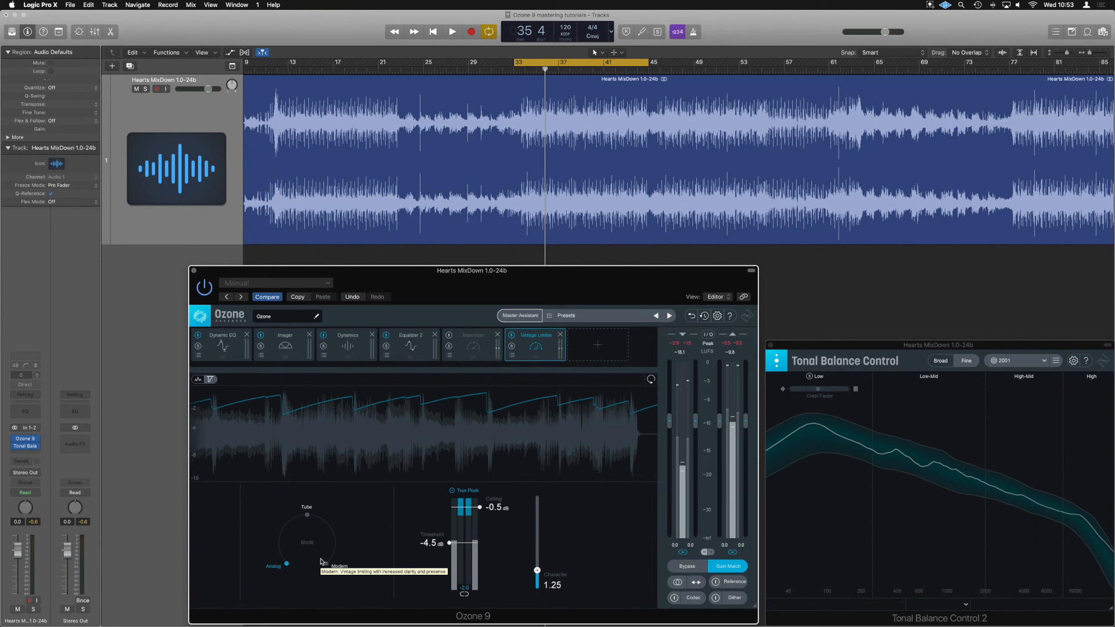
mouse_move(837, 474)
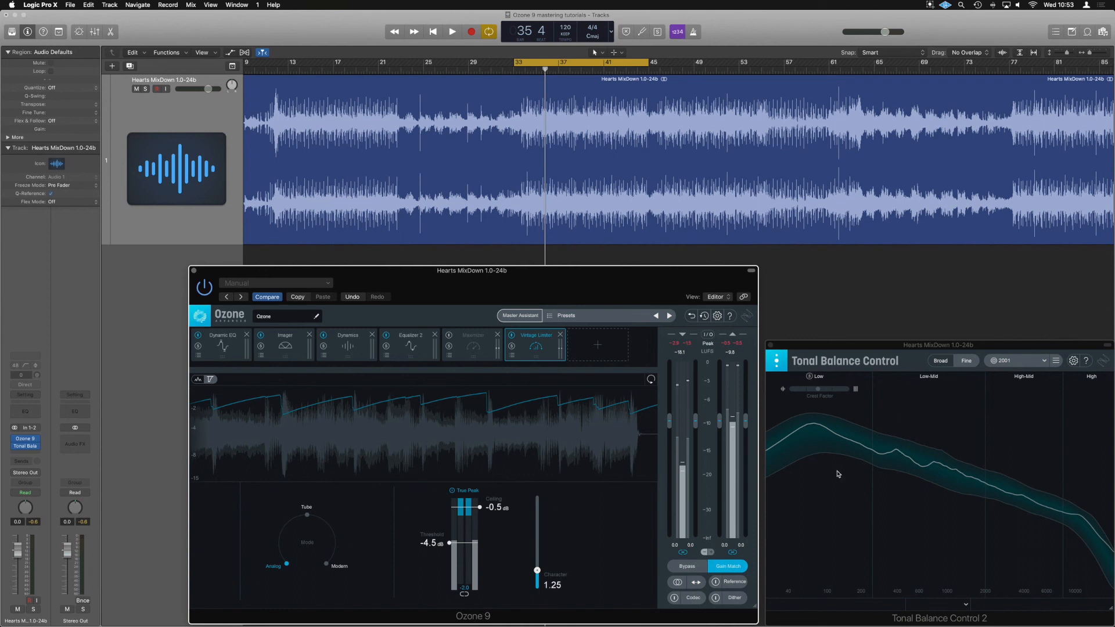
mouse_move(813, 468)
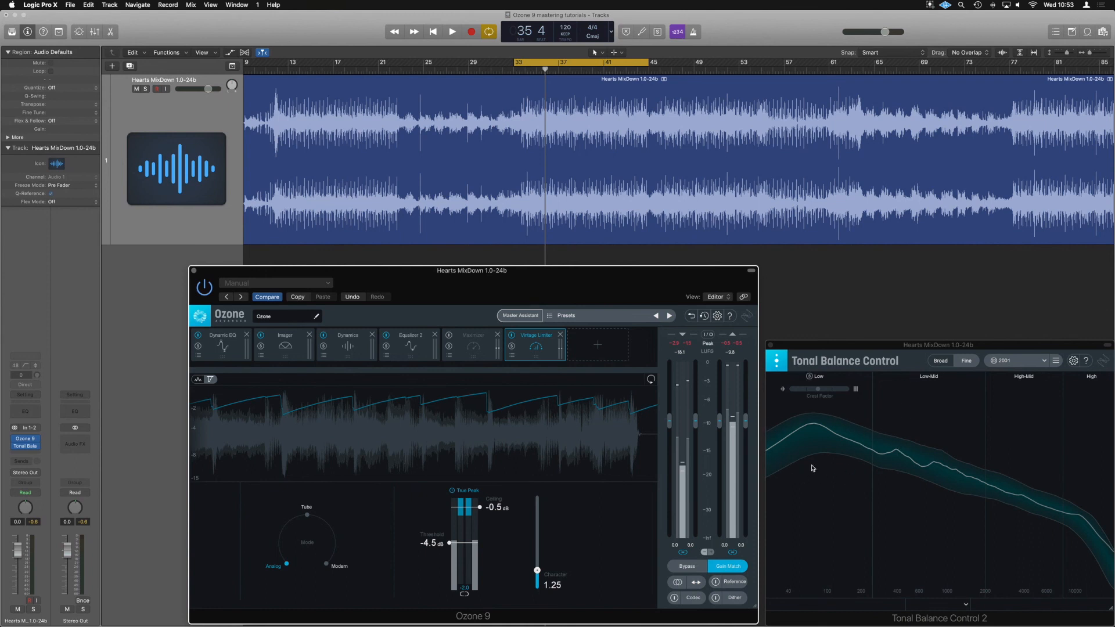
mouse_move(733, 462)
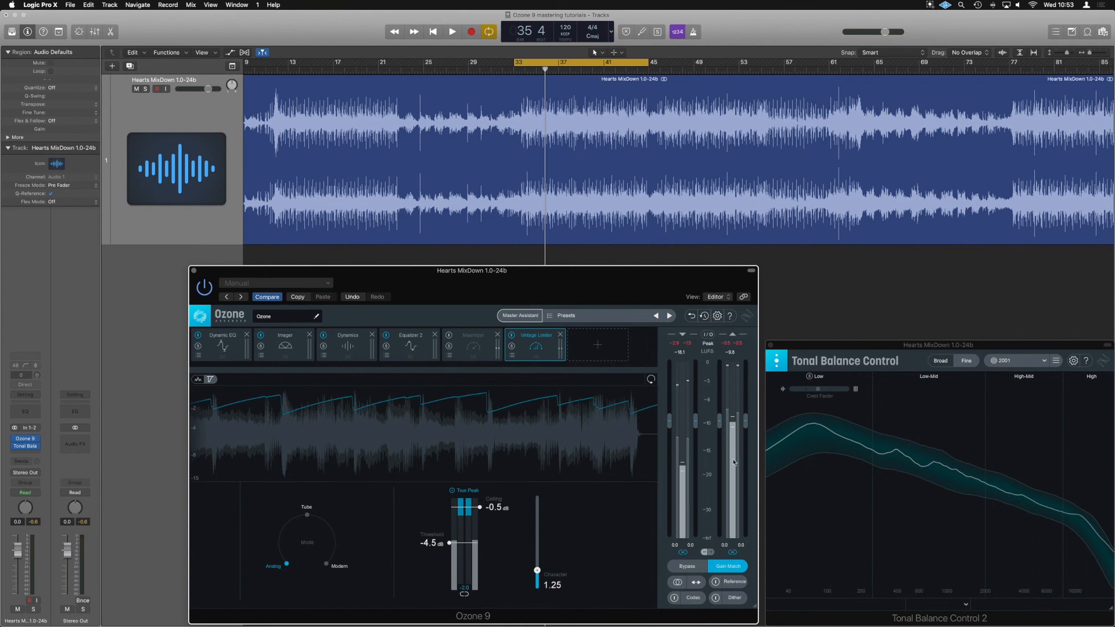
mouse_move(573, 396)
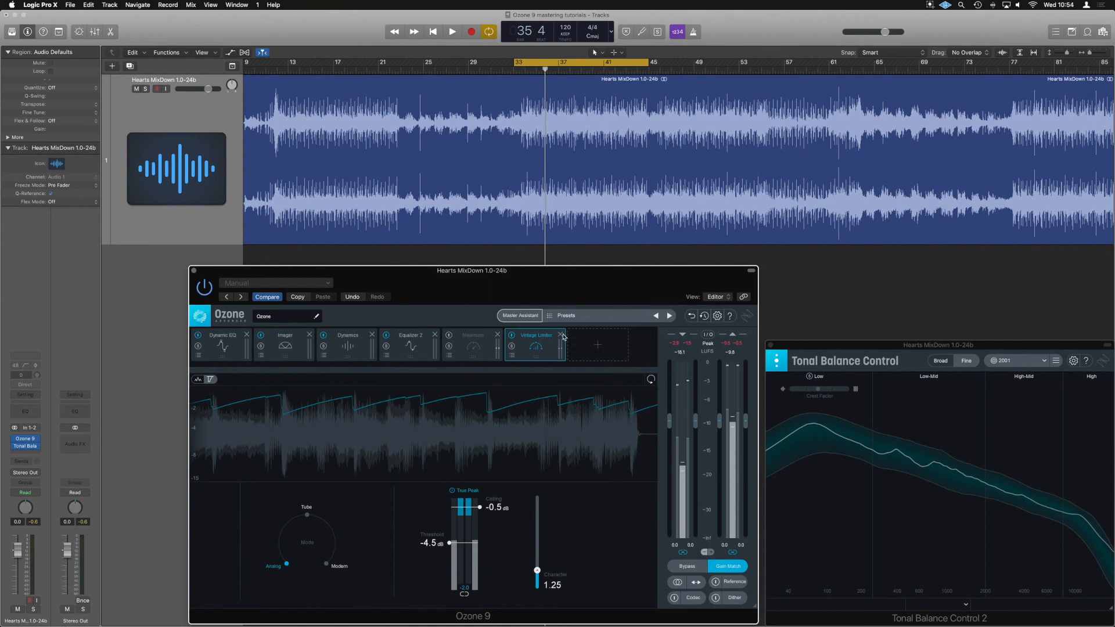
Delete the Vintage Limiter module and switch the Maximizer back on
click(562, 335)
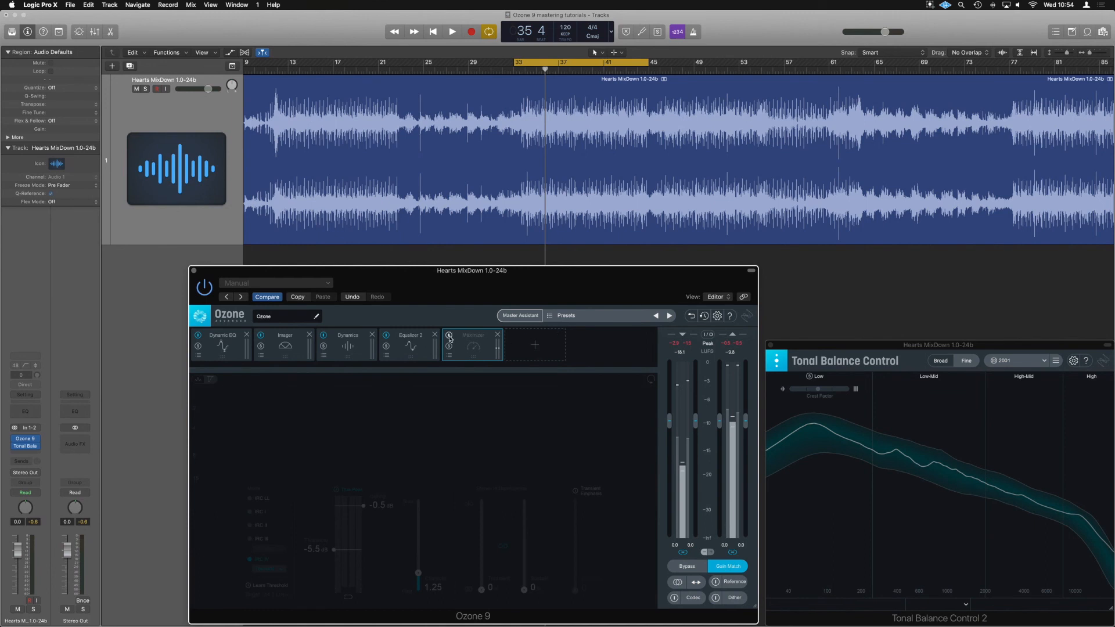
click(473, 335)
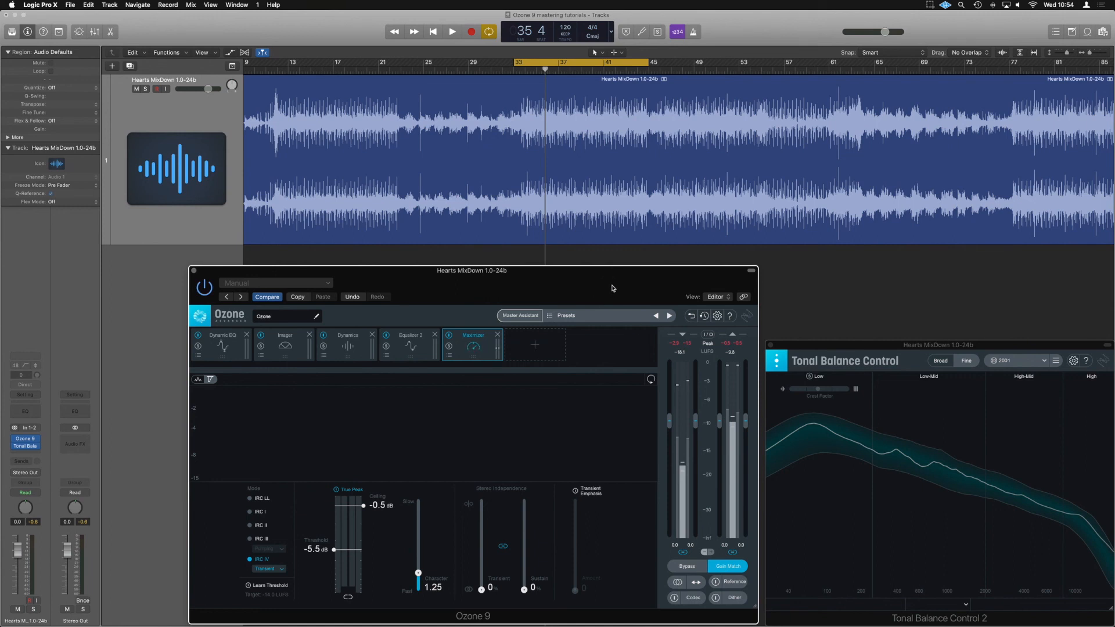
mouse_move(728, 382)
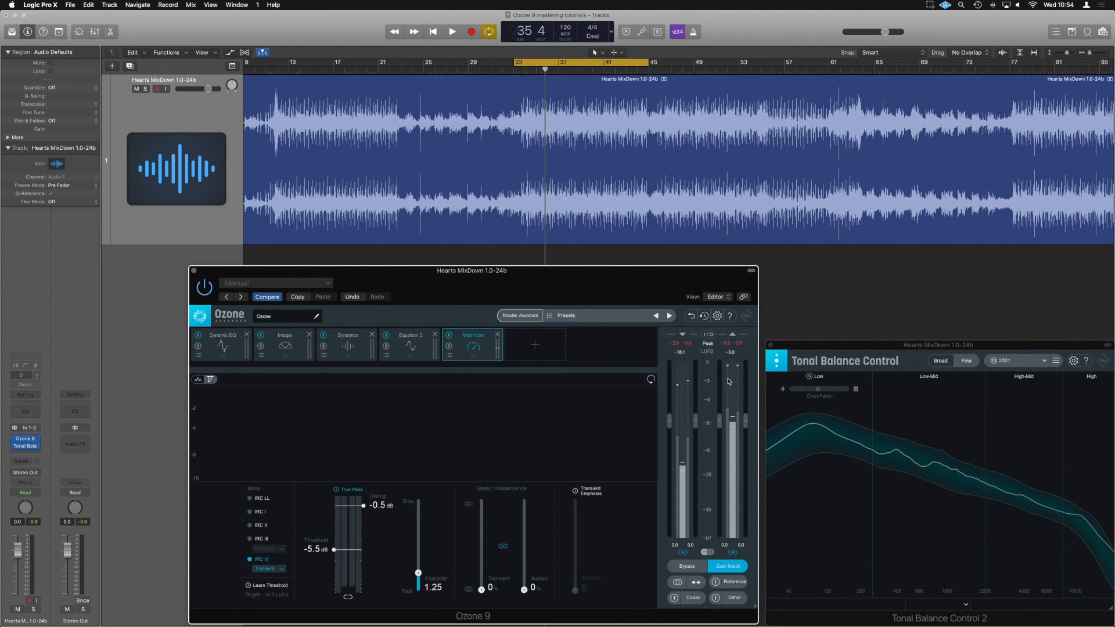
mouse_move(411, 450)
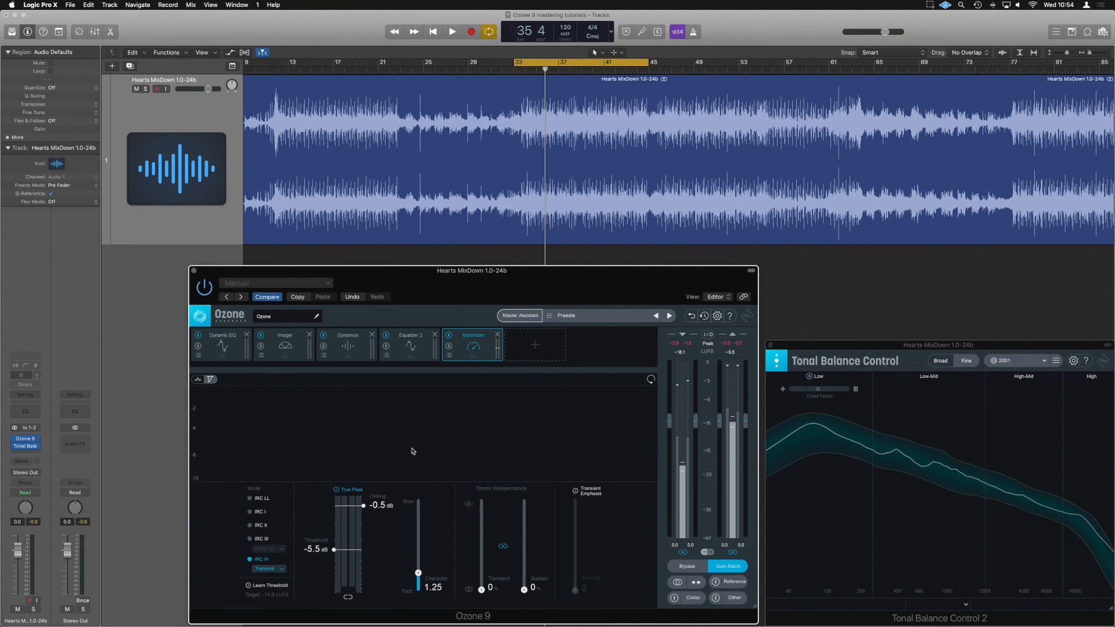
mouse_move(421, 108)
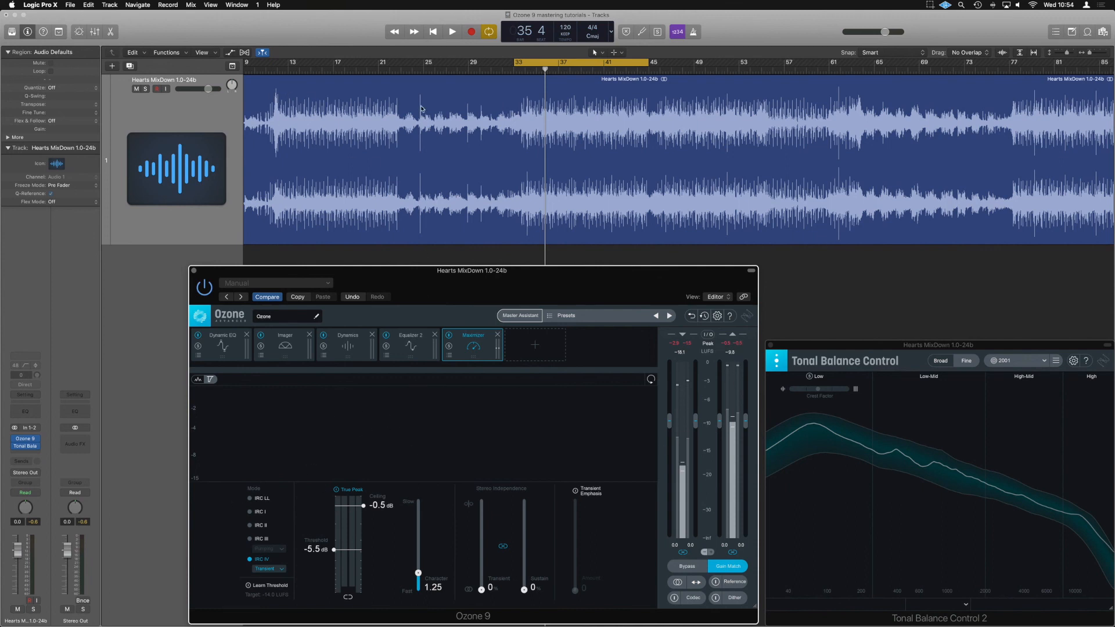
mouse_move(419, 127)
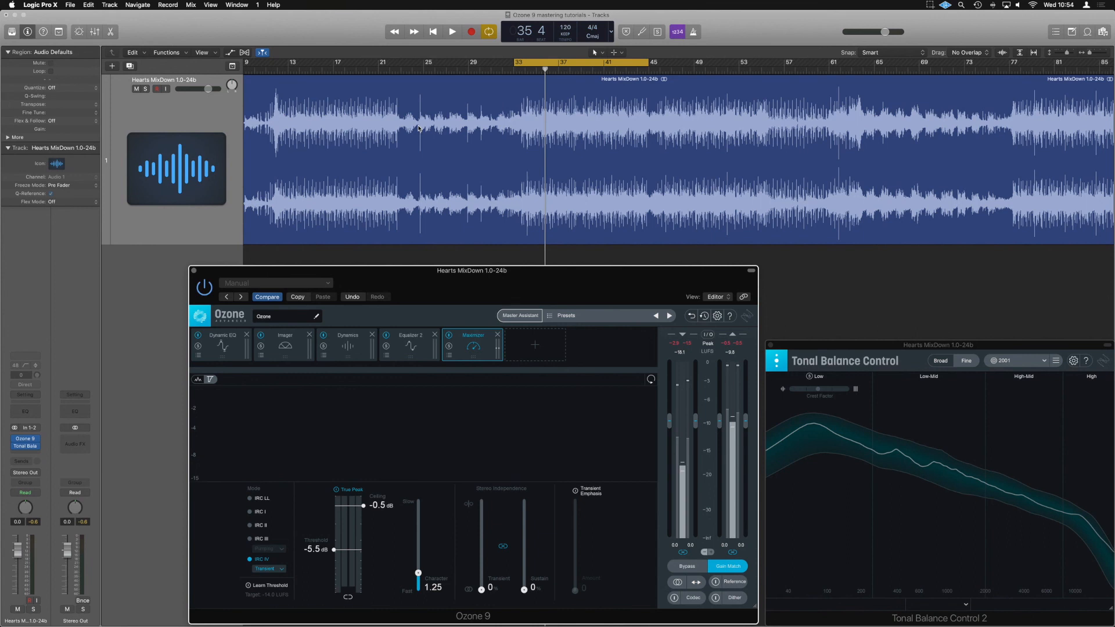